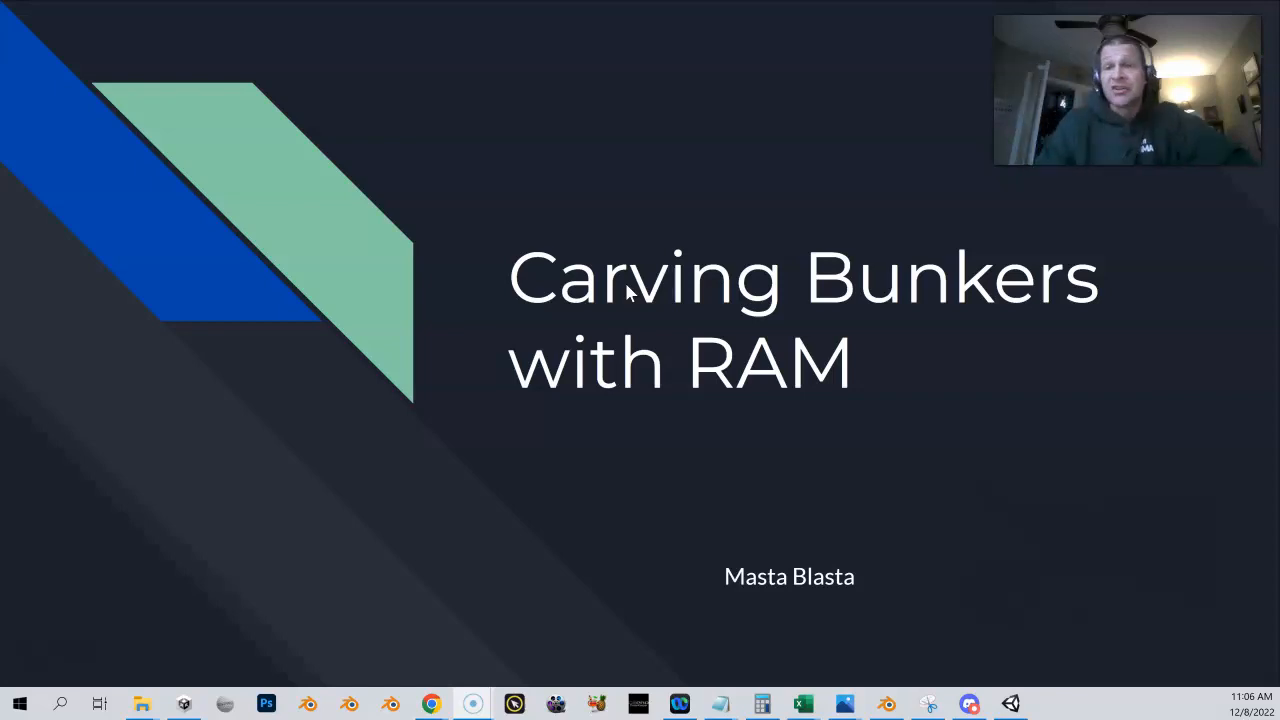
mouse_move(678, 336)
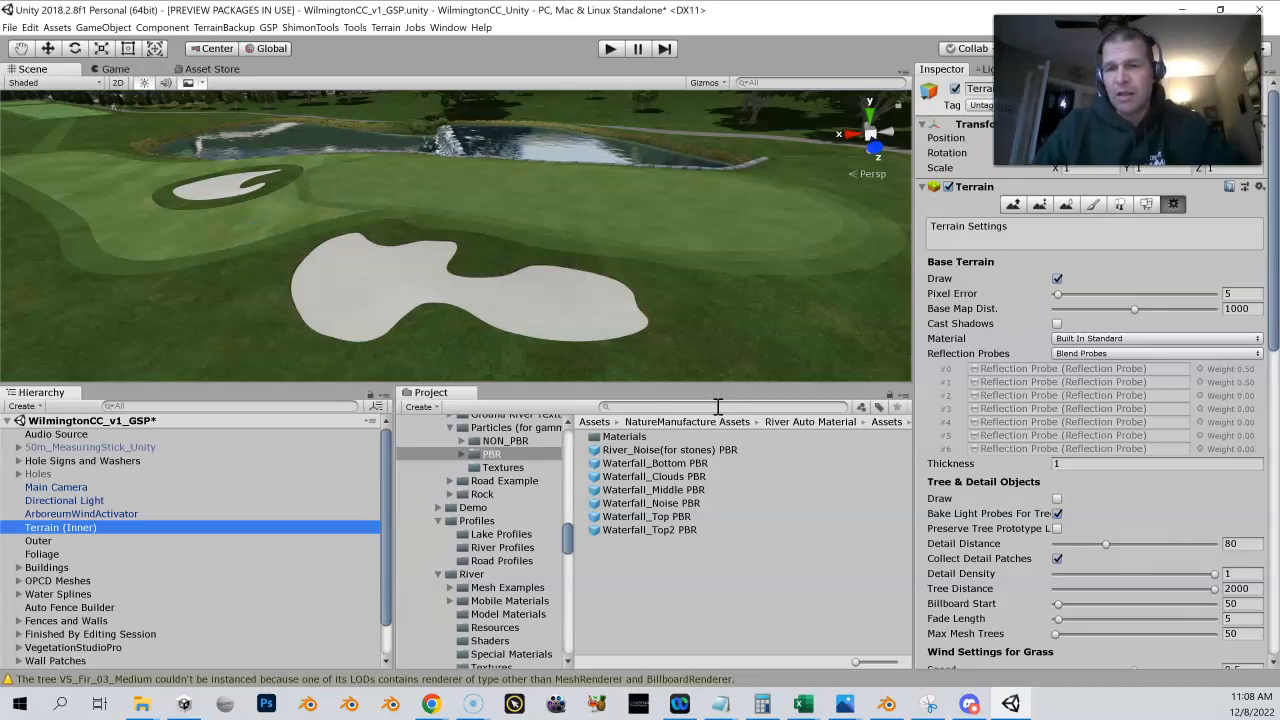
mouse_move(584, 200)
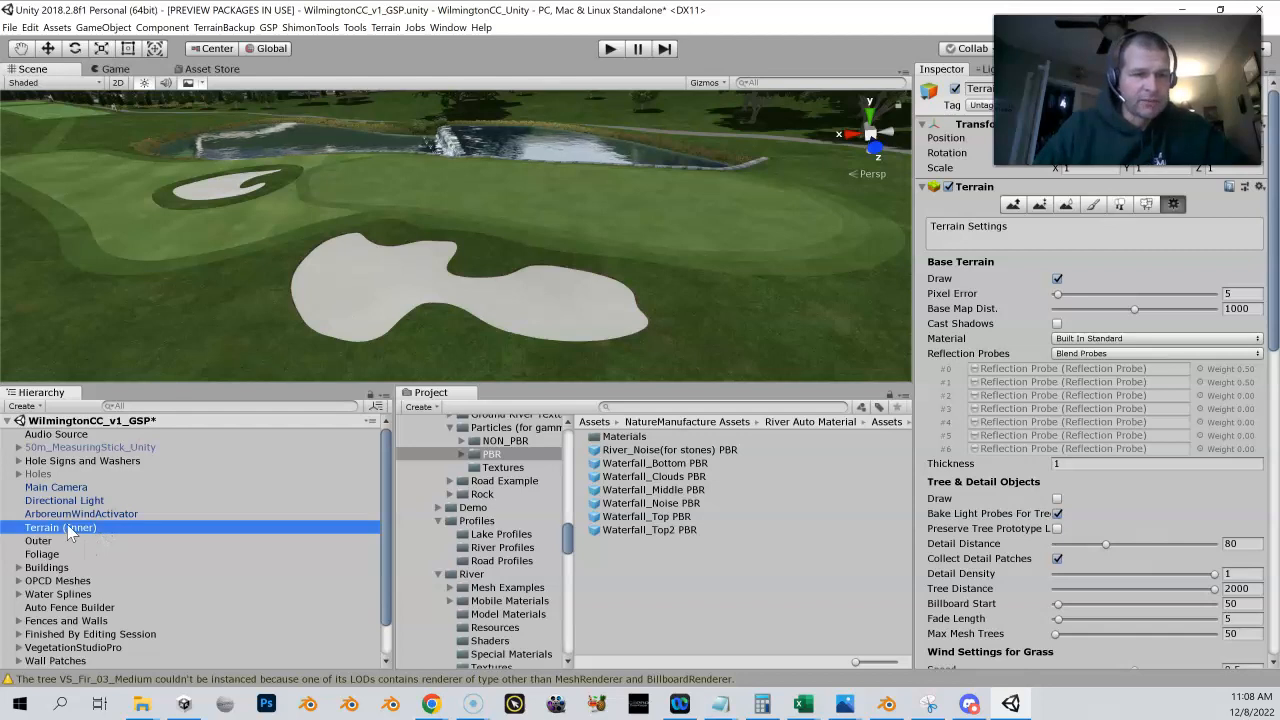
left_click(38, 540)
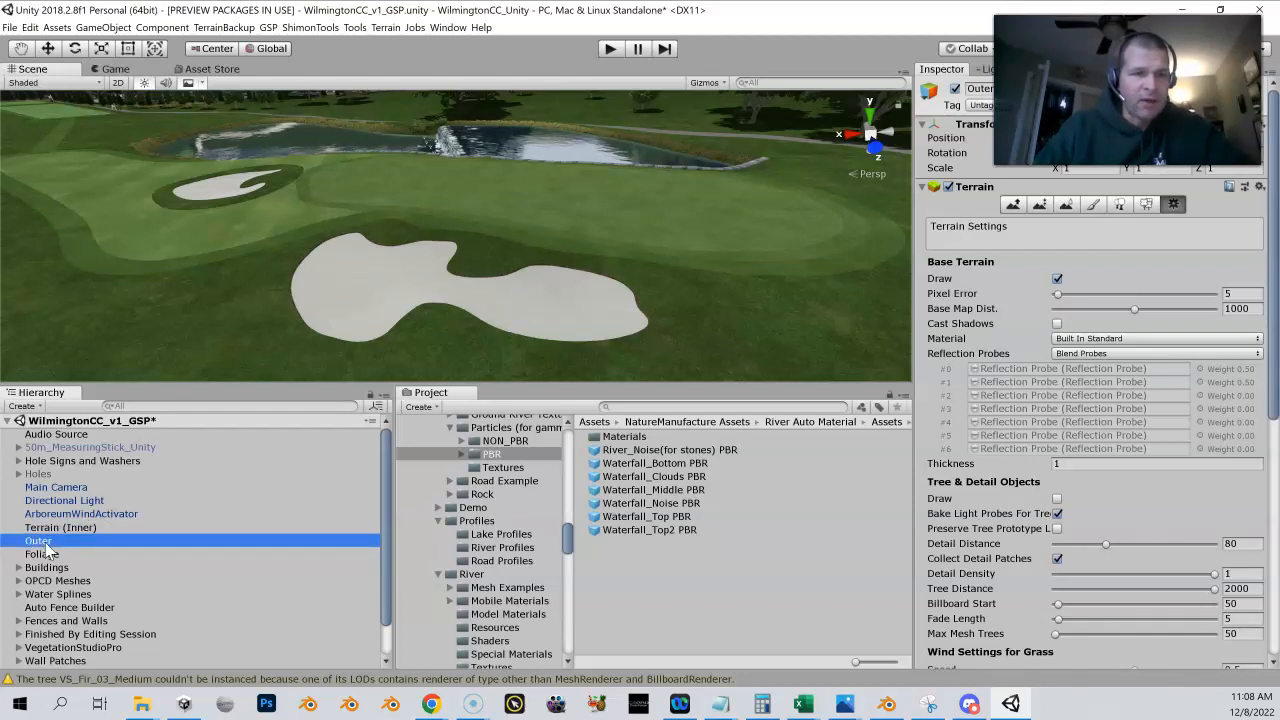
left_click(40, 554)
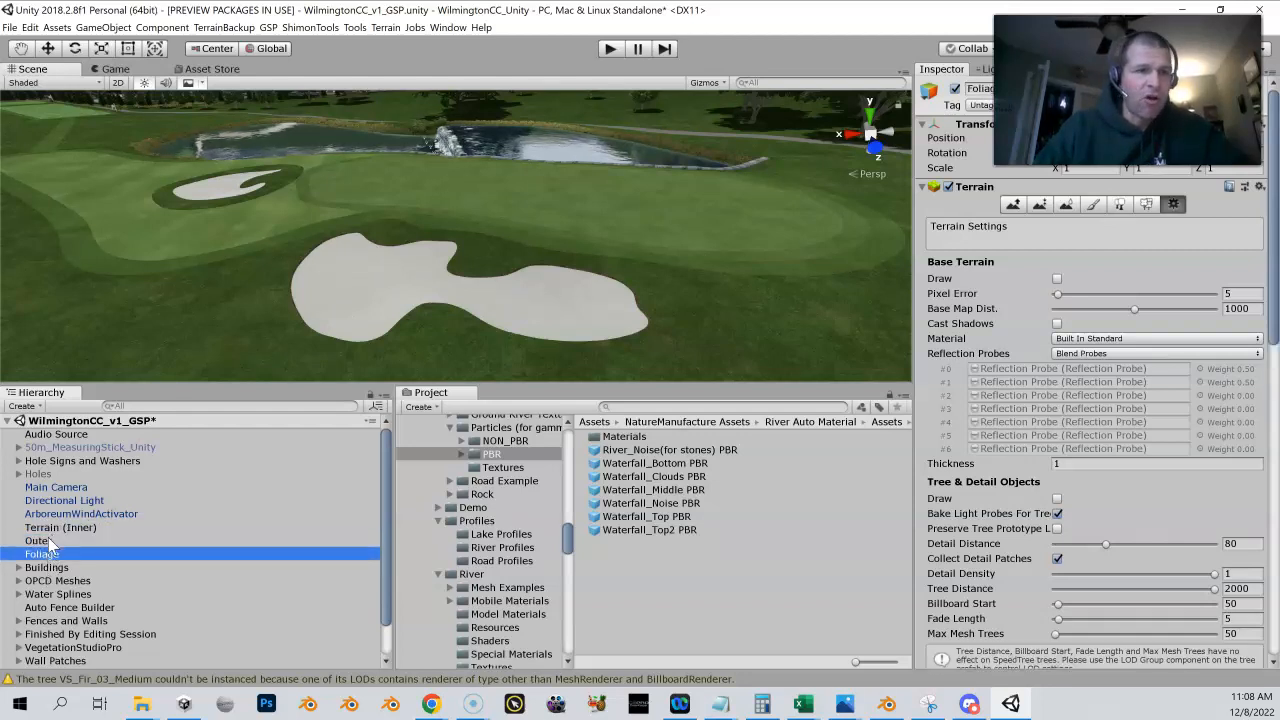
left_click(38, 540)
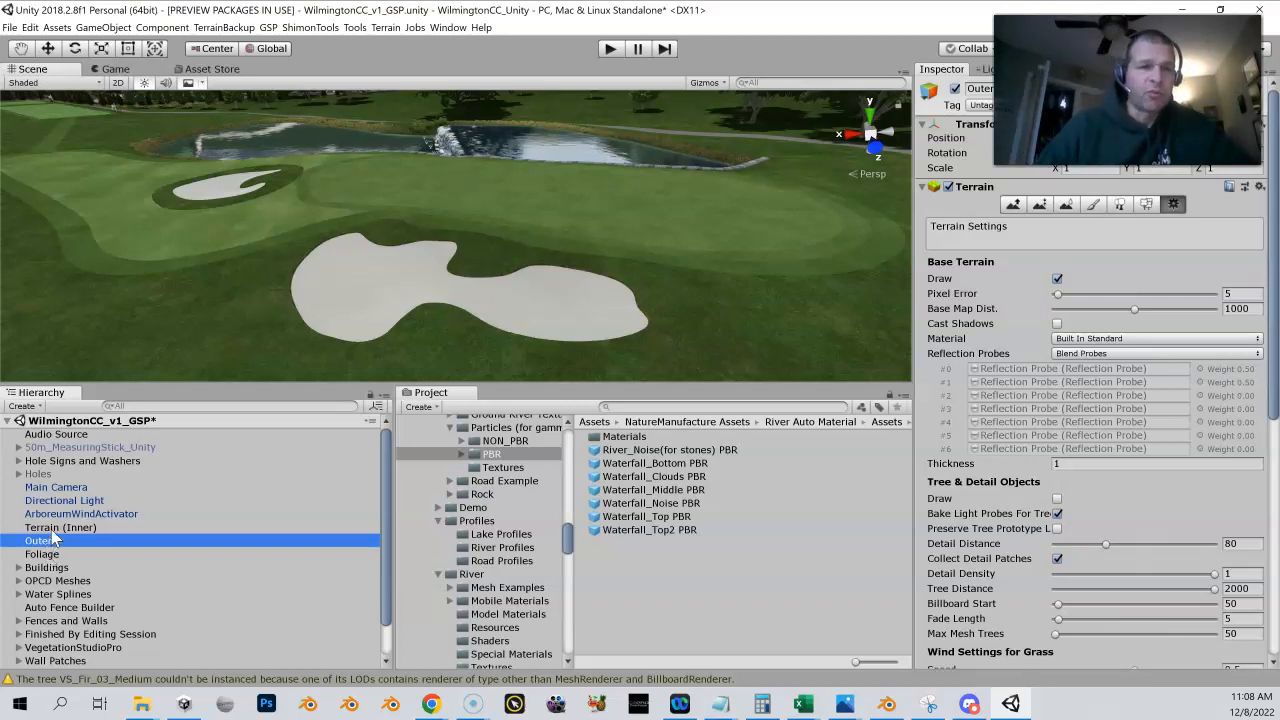
left_click(60, 528)
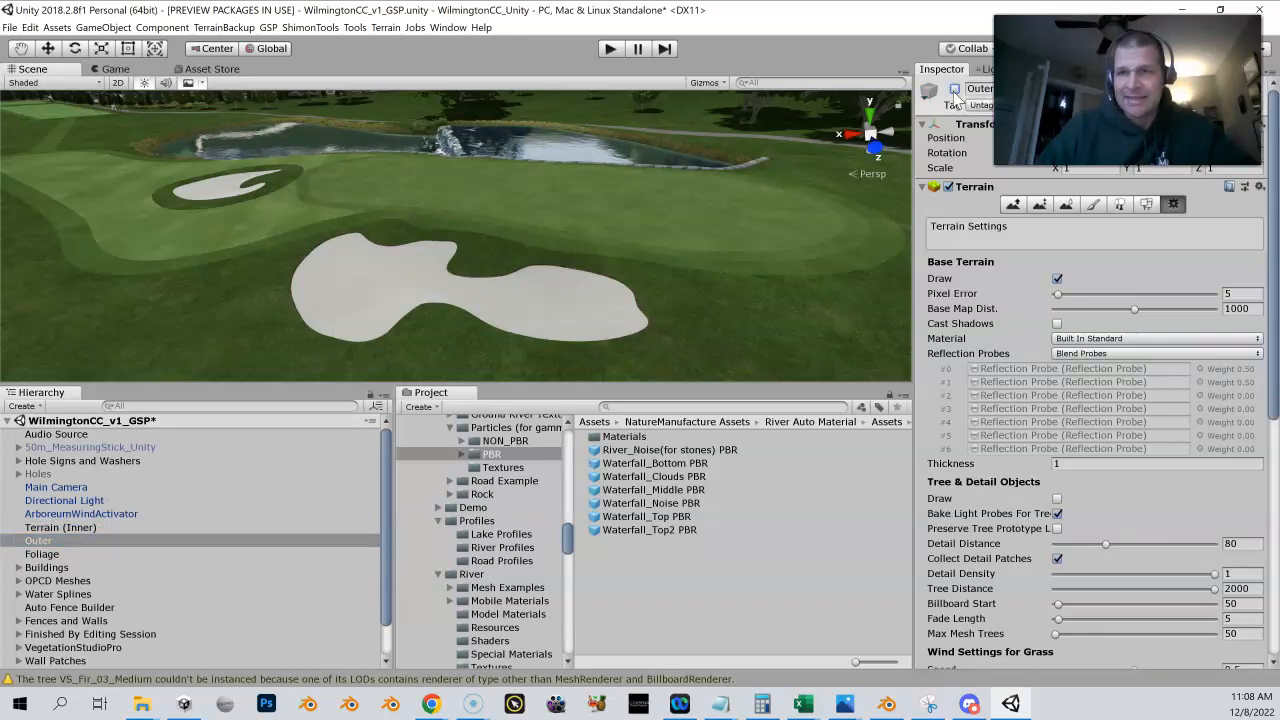
left_click(42, 554)
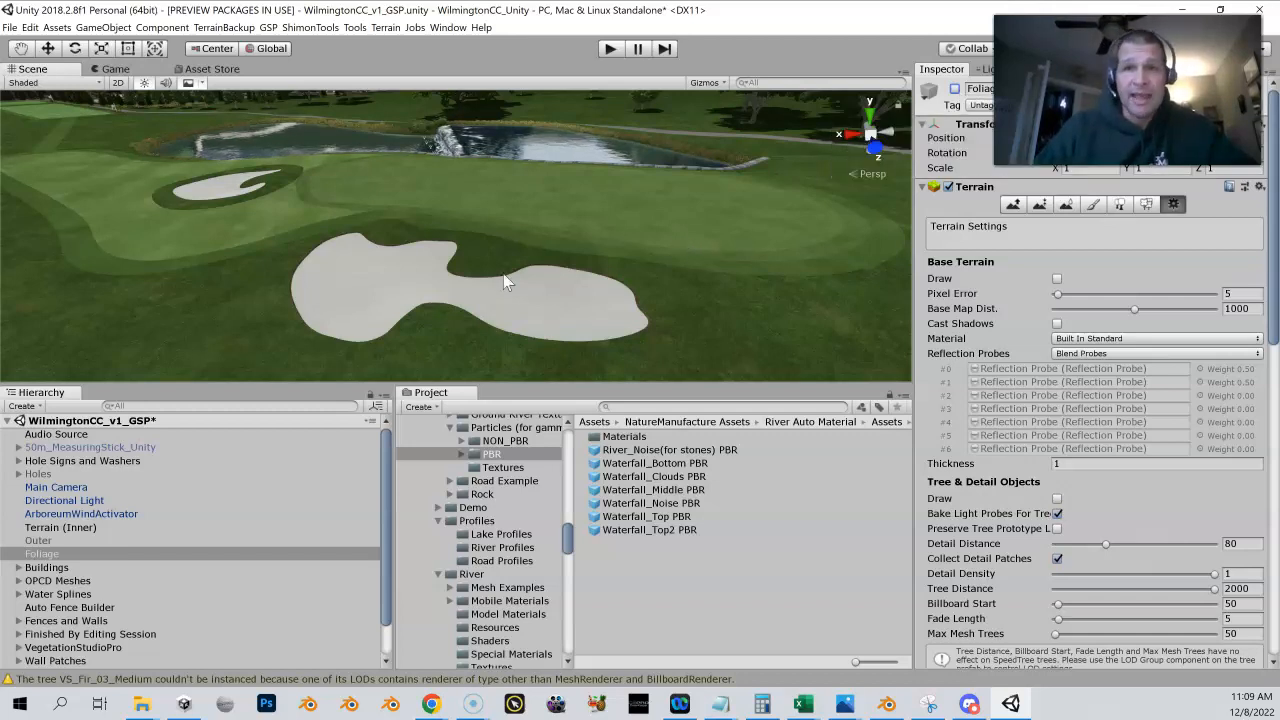
left_click(60, 528)
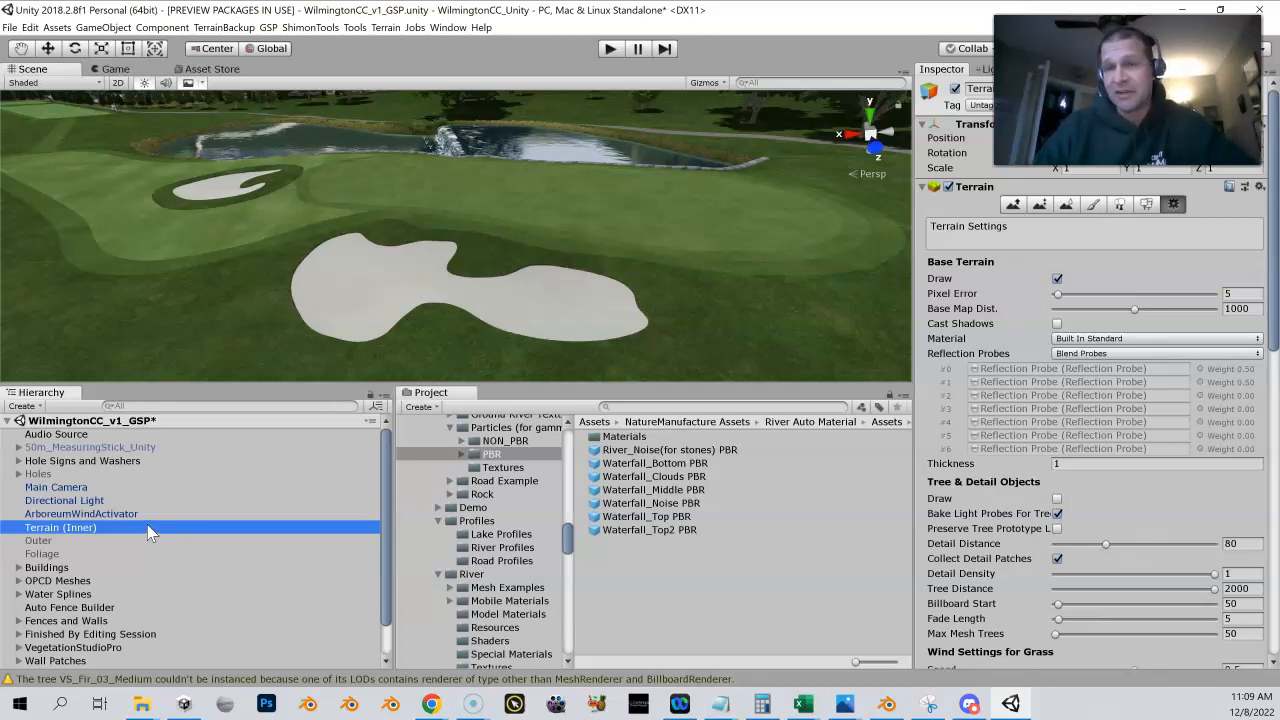
mouse_move(324, 408)
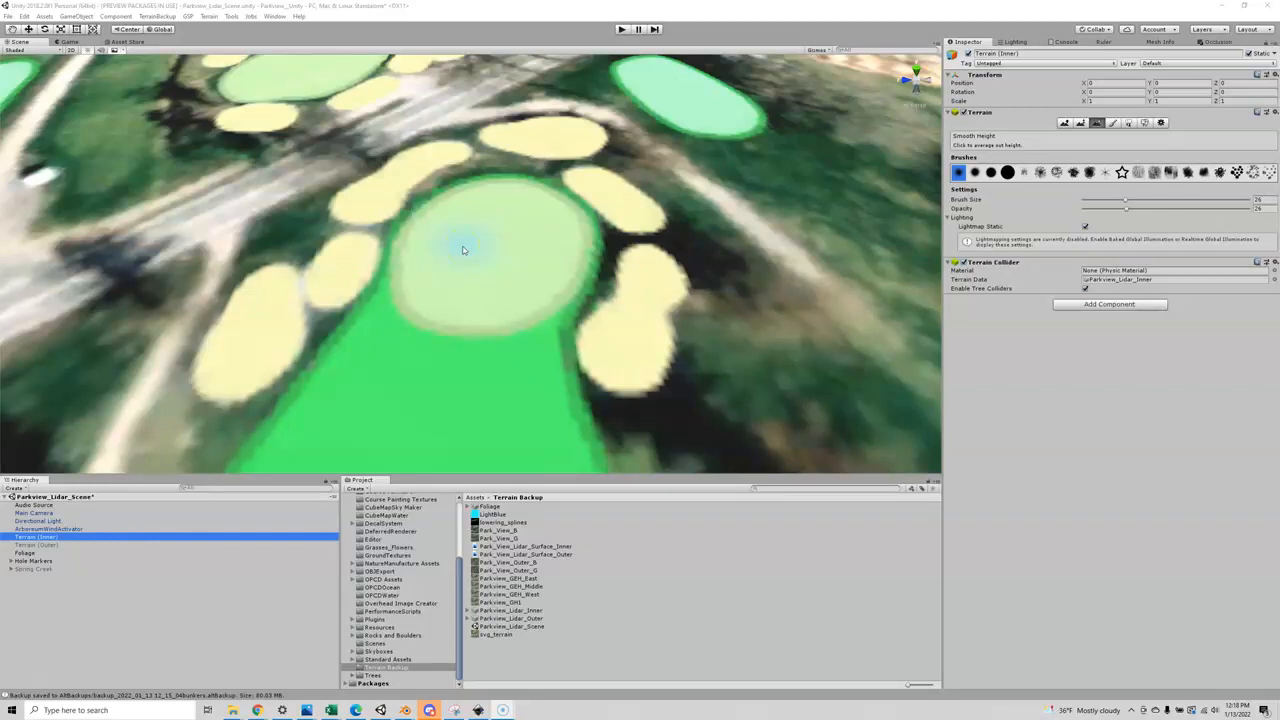
mouse_move(456, 170)
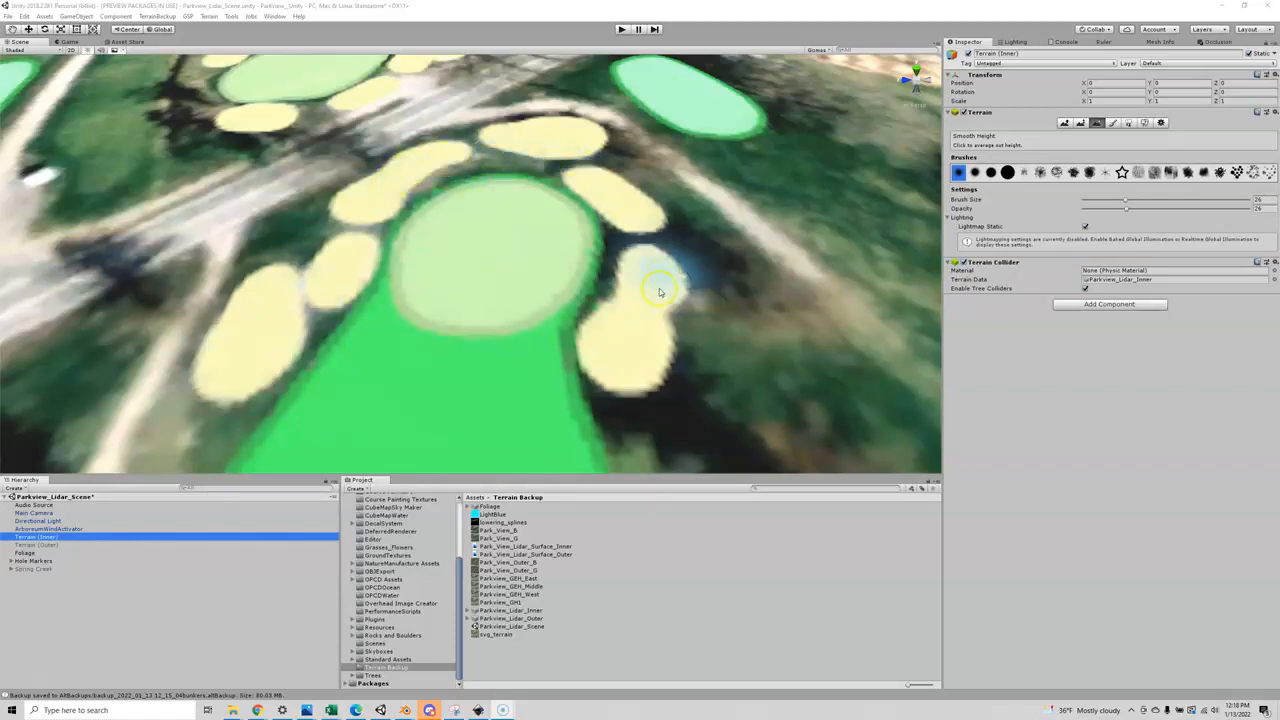
mouse_move(678, 278)
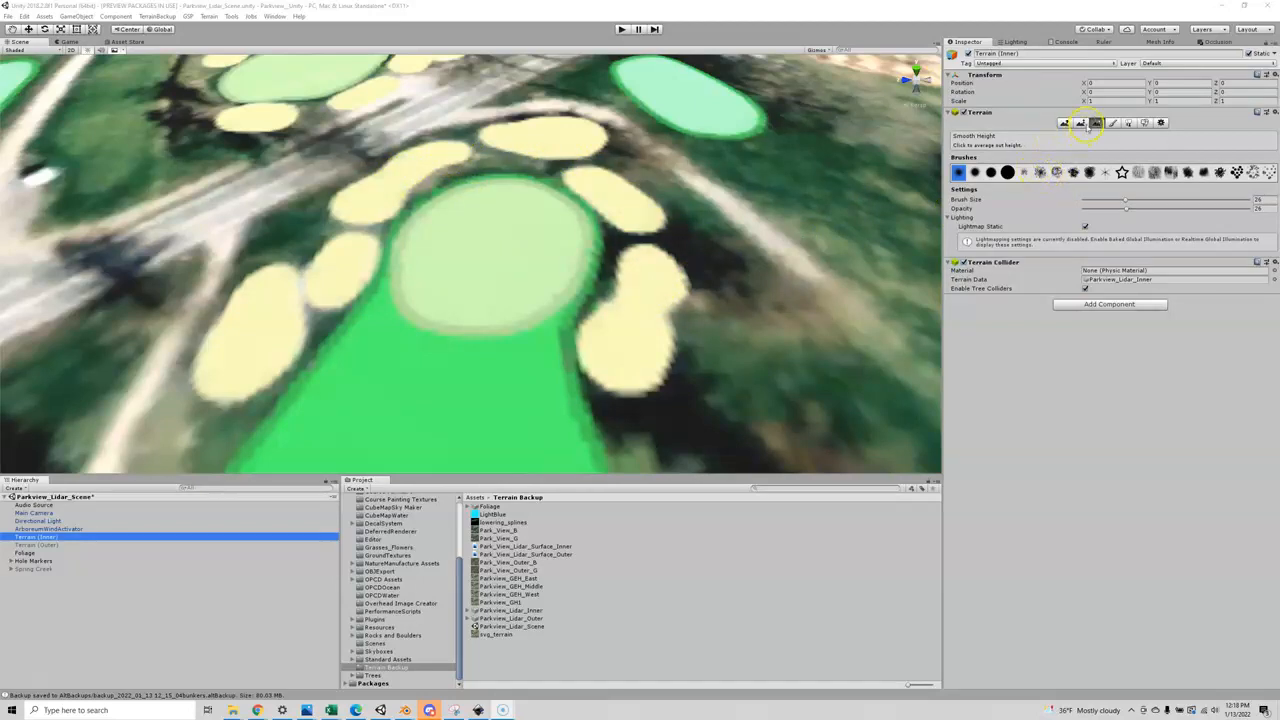
Switch the course terrain's sculpting tool from Smooth Height to Paint Height.
left_click(1080, 124)
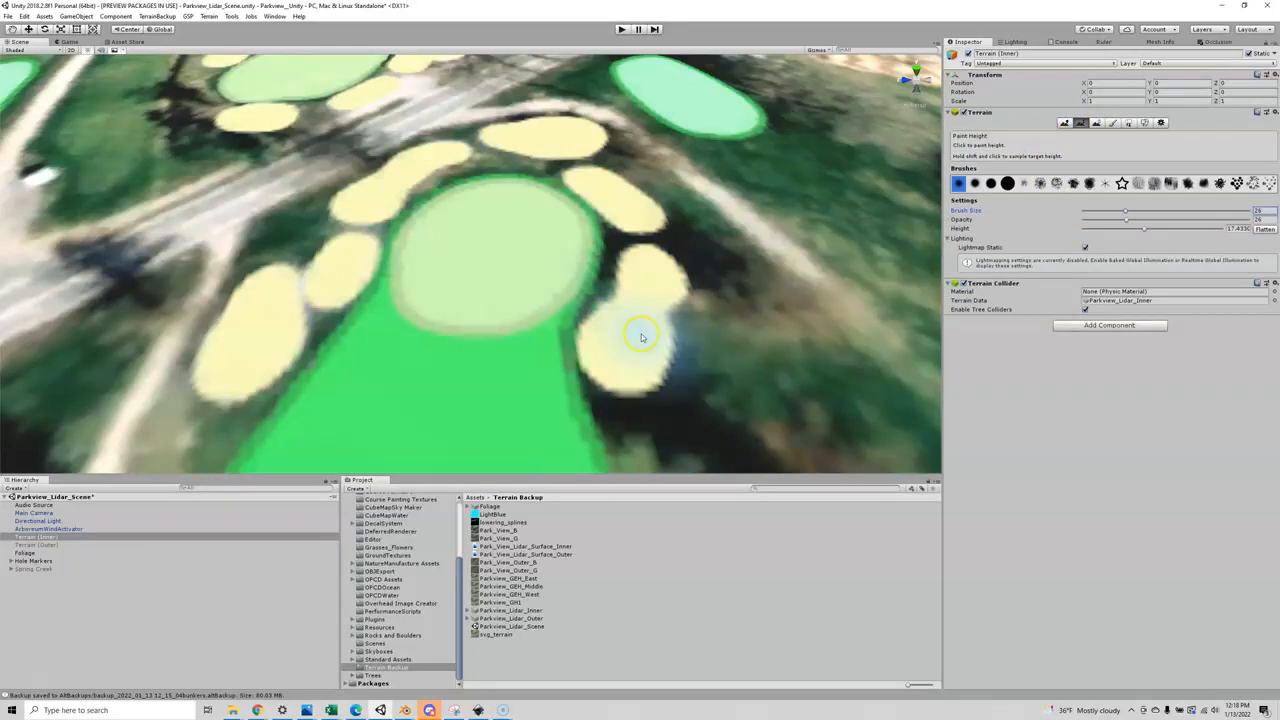
mouse_move(644, 284)
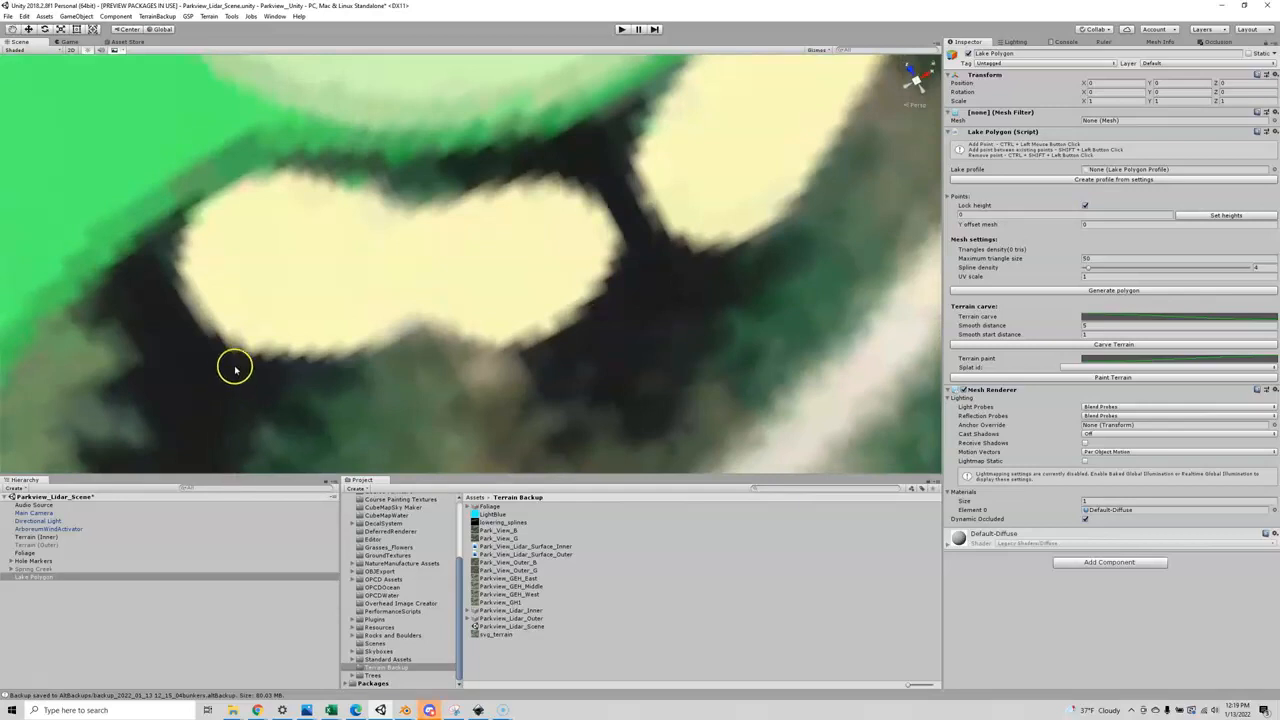
mouse_move(276, 356)
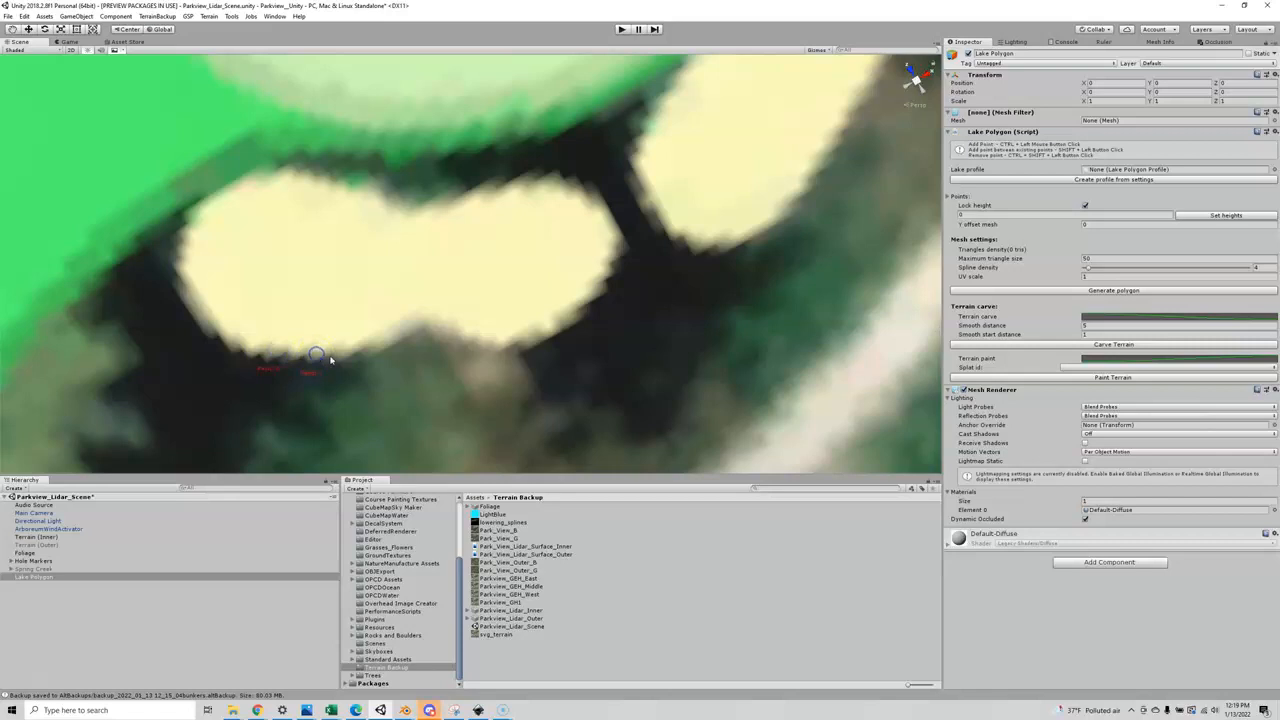
Place lake polygon points along the bunker's bottom edge, up its right side and across its top edge.
left_click(378, 336)
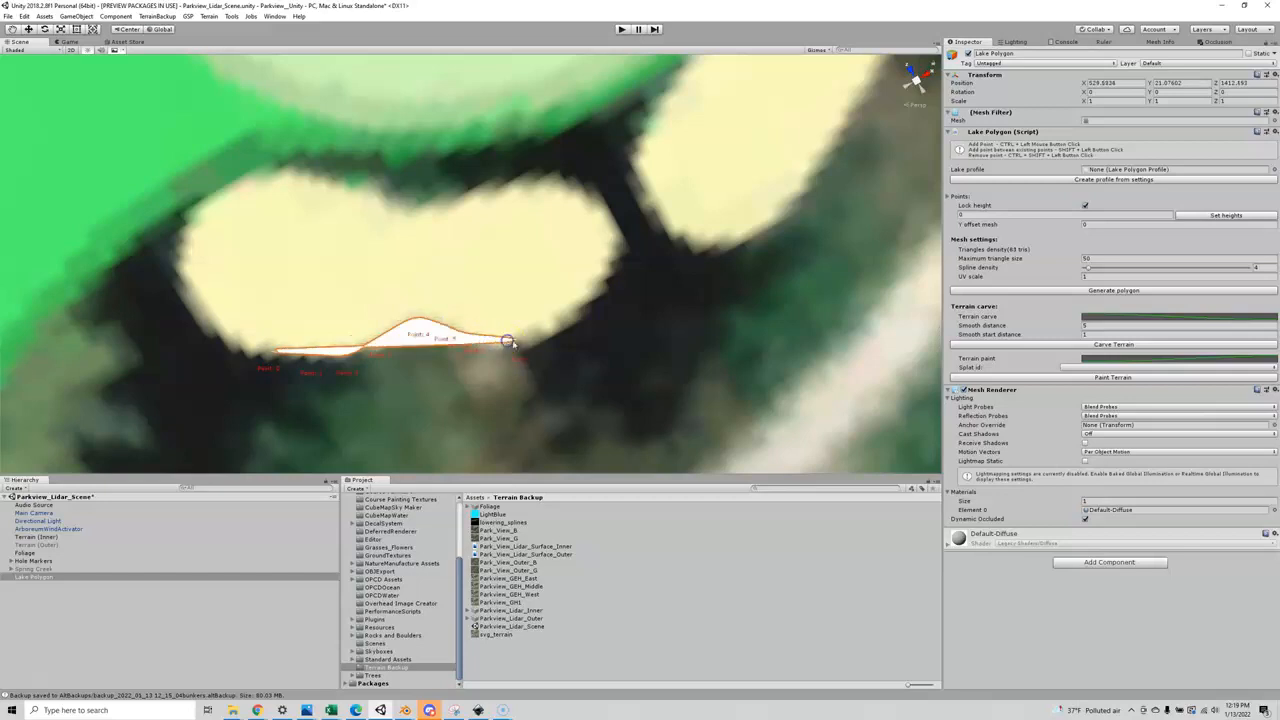
left_click_drag(510, 340, 580, 300)
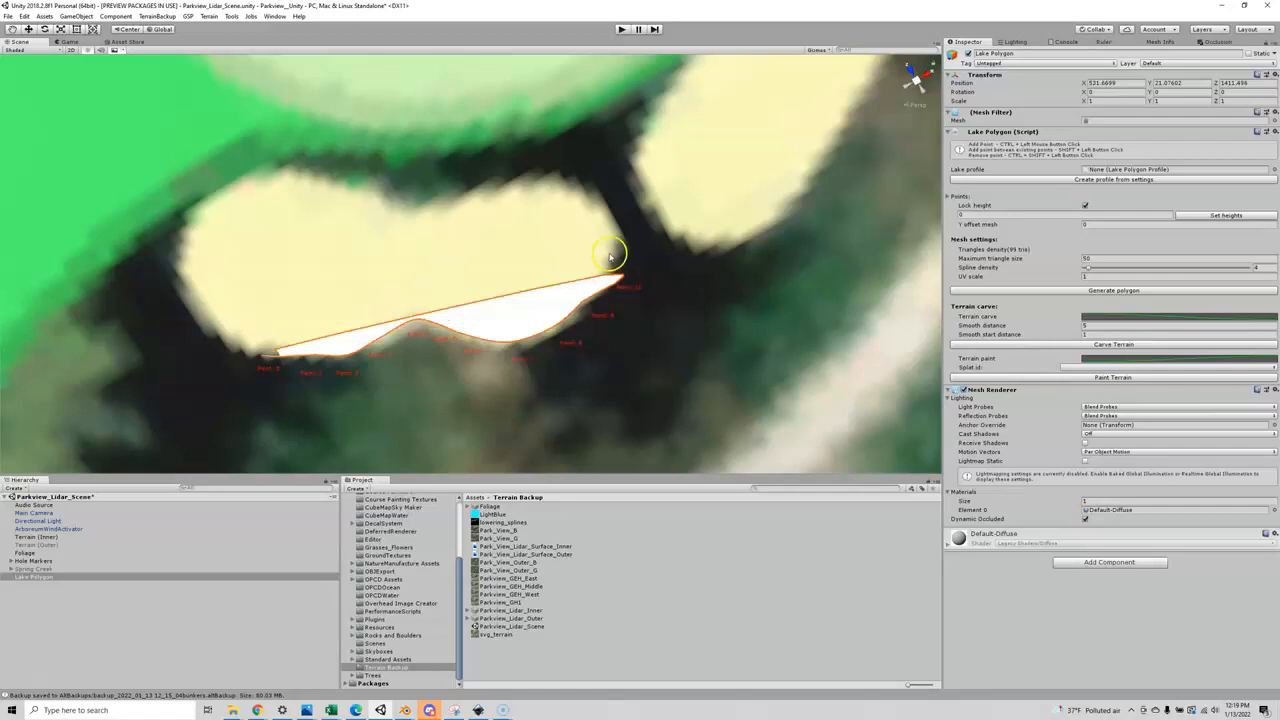
left_click_drag(608, 256, 608, 224)
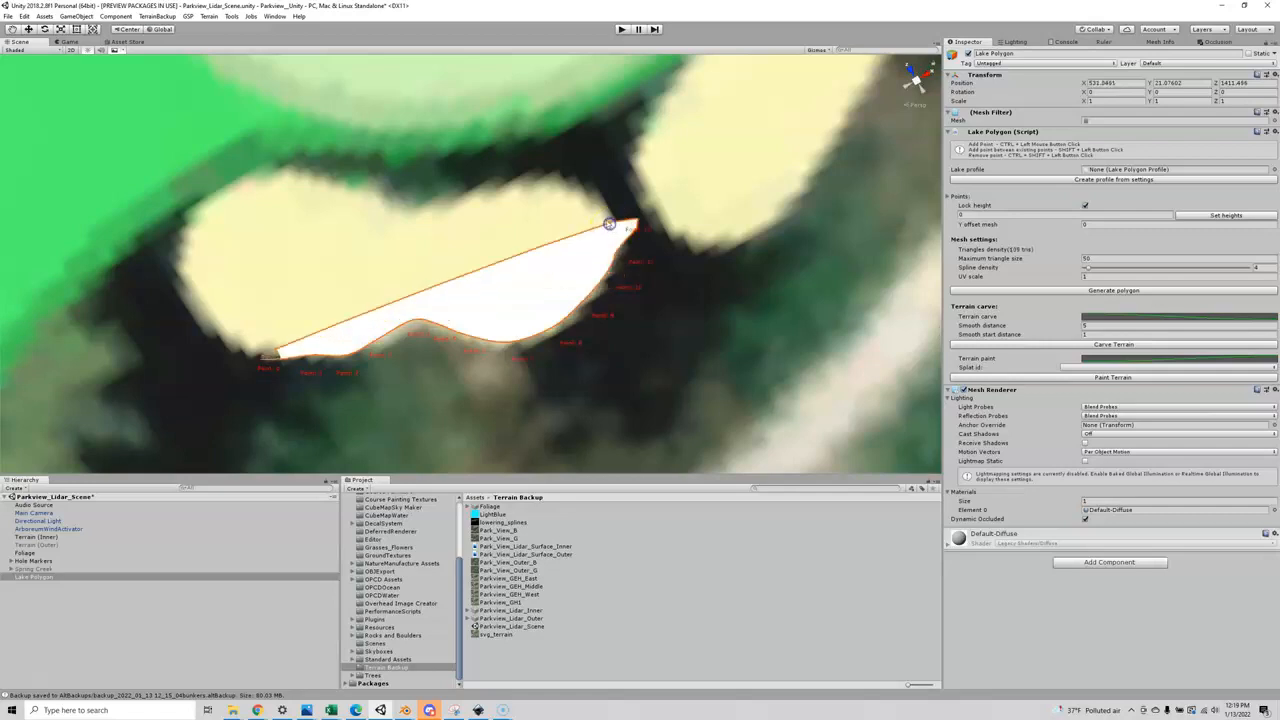
left_click_drag(610, 224, 568, 192)
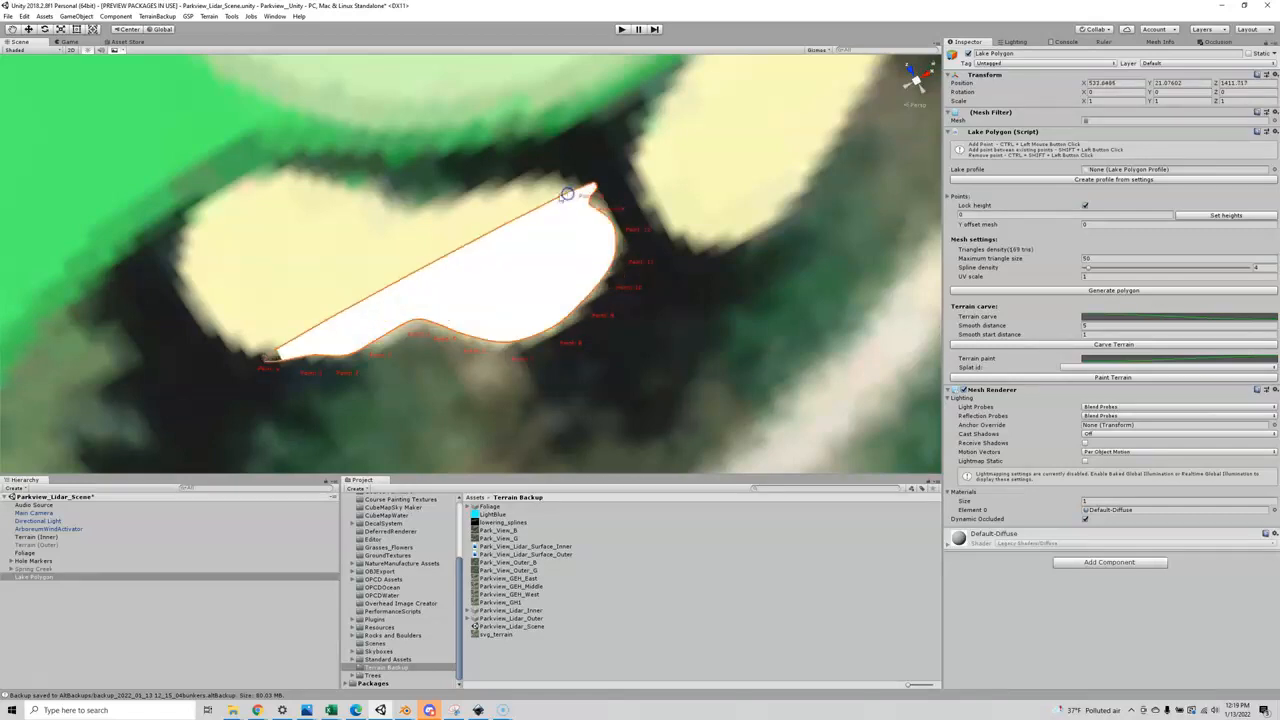
left_click_drag(568, 192, 504, 192)
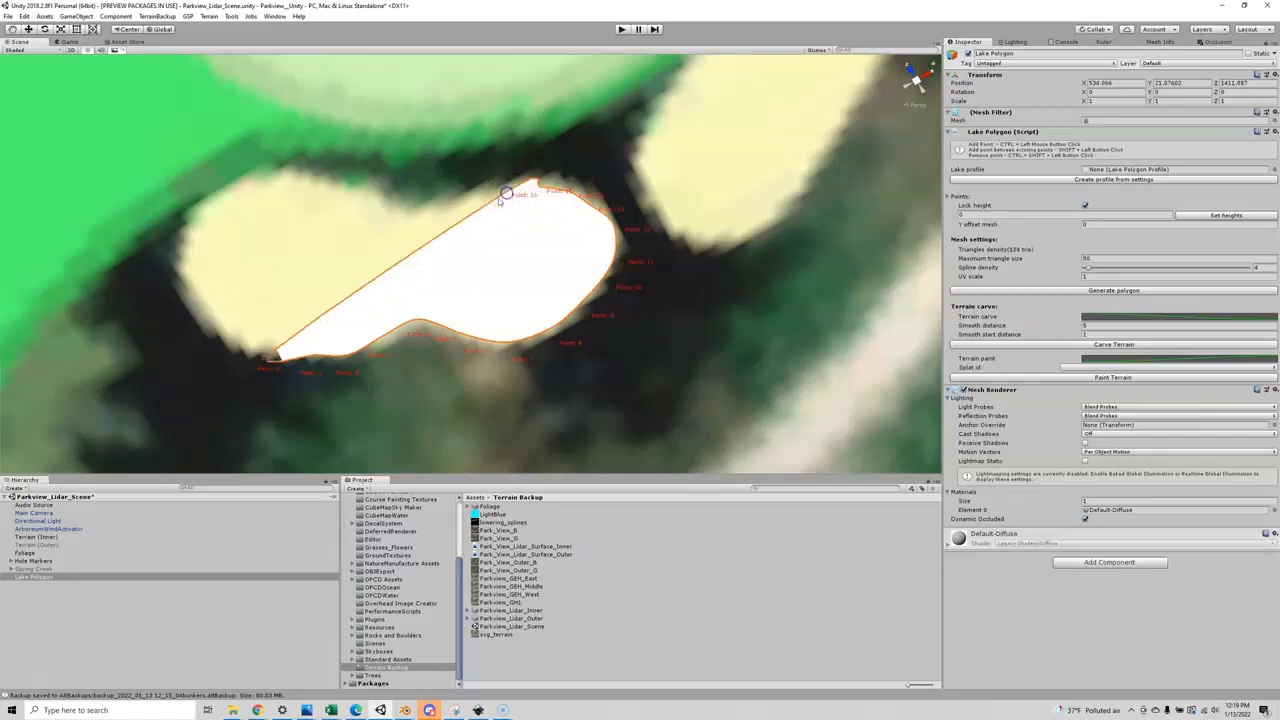
left_click_drag(504, 196, 420, 216)
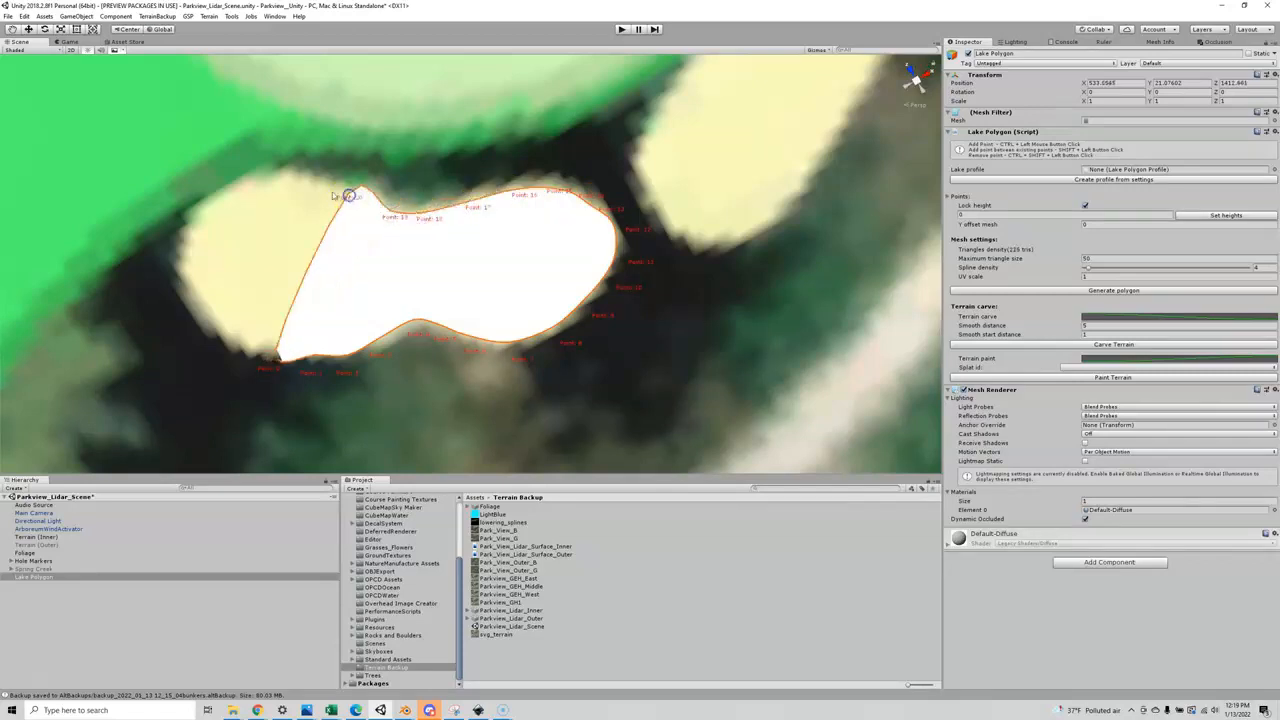
left_click_drag(350, 196, 280, 180)
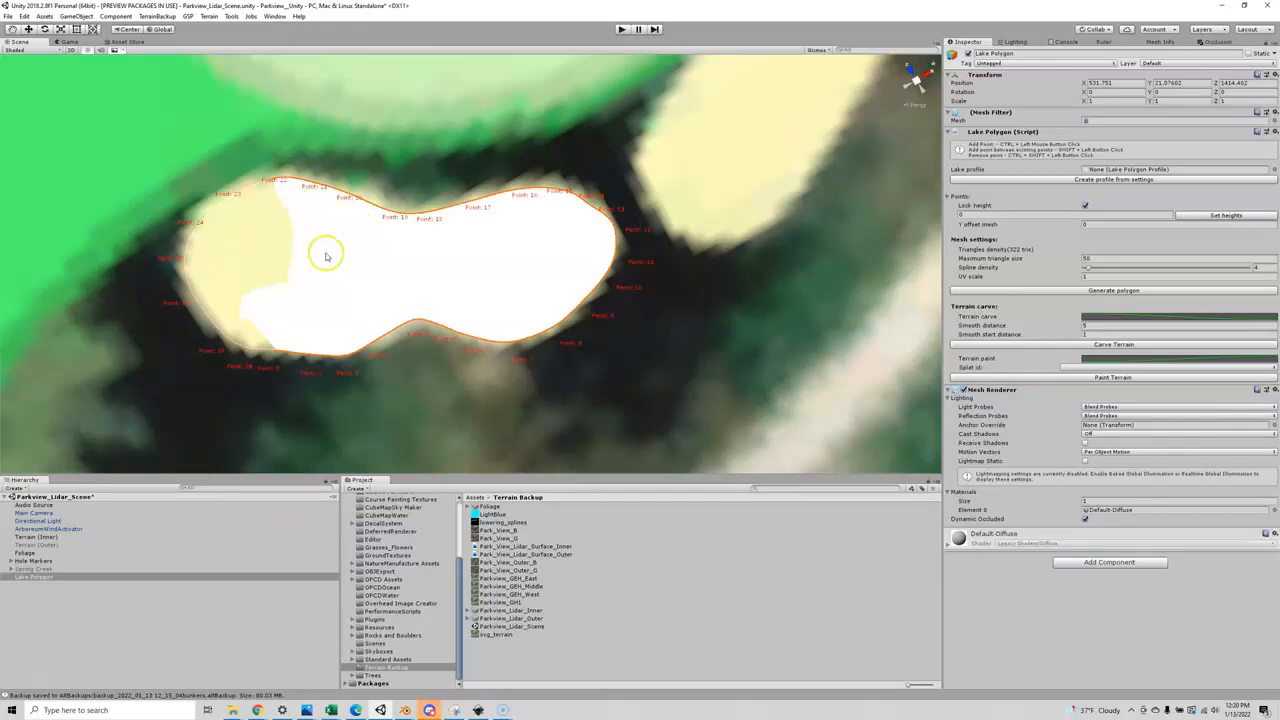
mouse_move(470, 268)
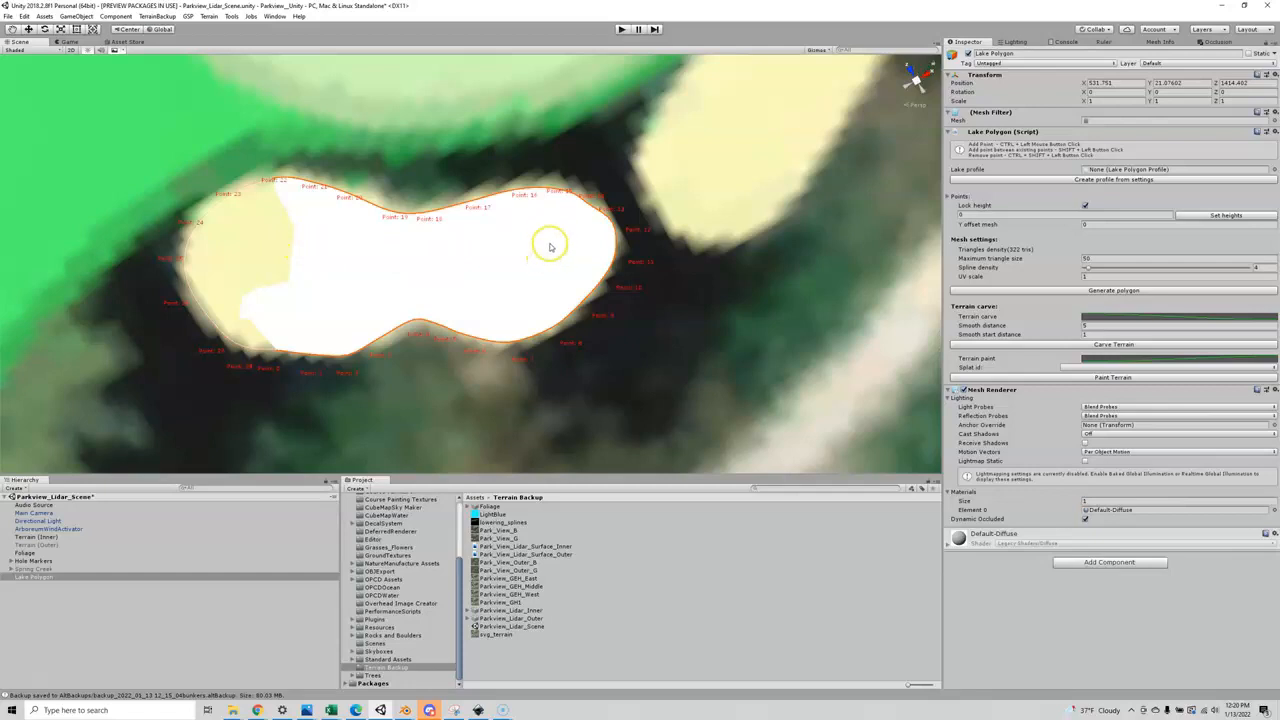
mouse_move(556, 208)
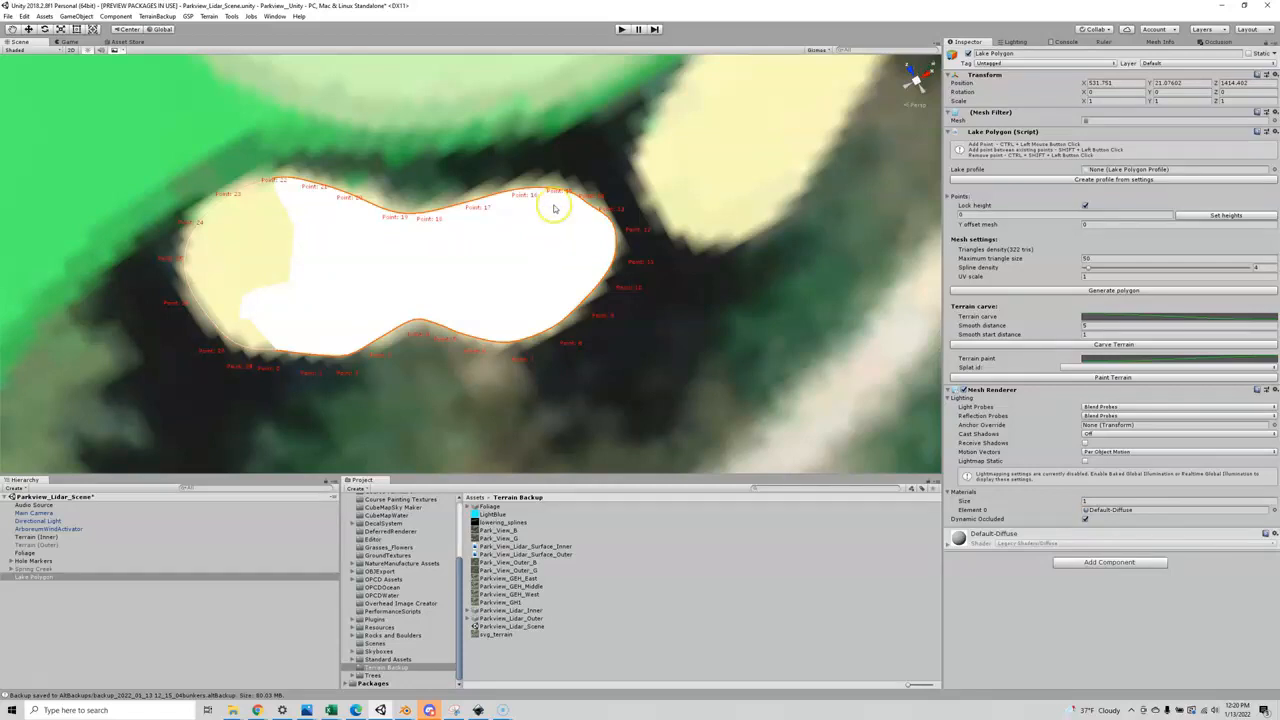
mouse_move(478, 178)
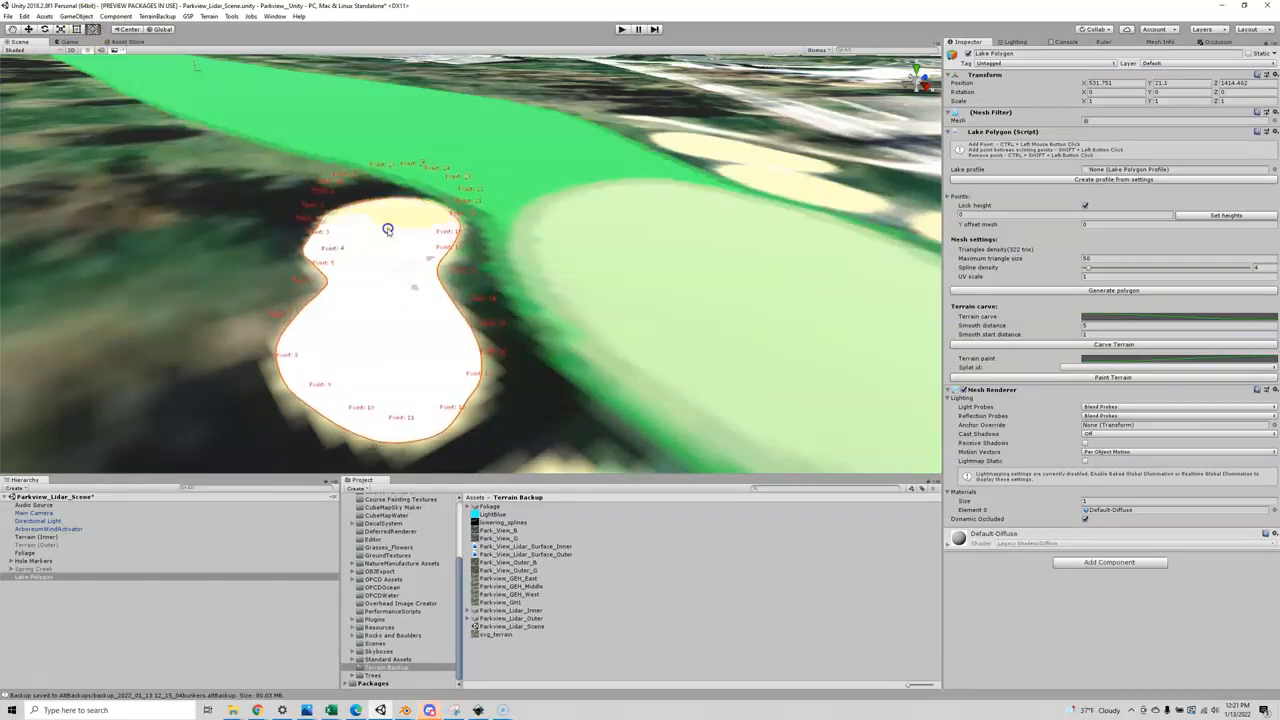
Move a lake polygon point to round the outline around the bunker beside the fairway.
left_click(388, 228)
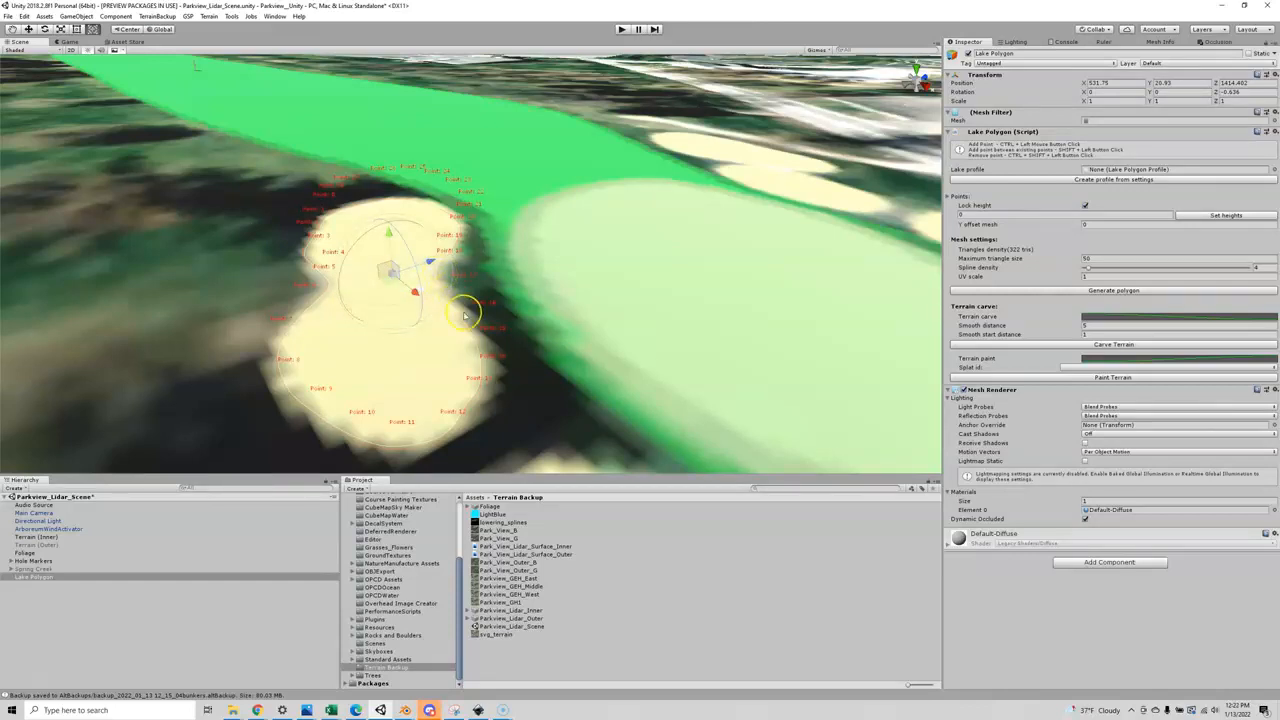
mouse_move(300, 436)
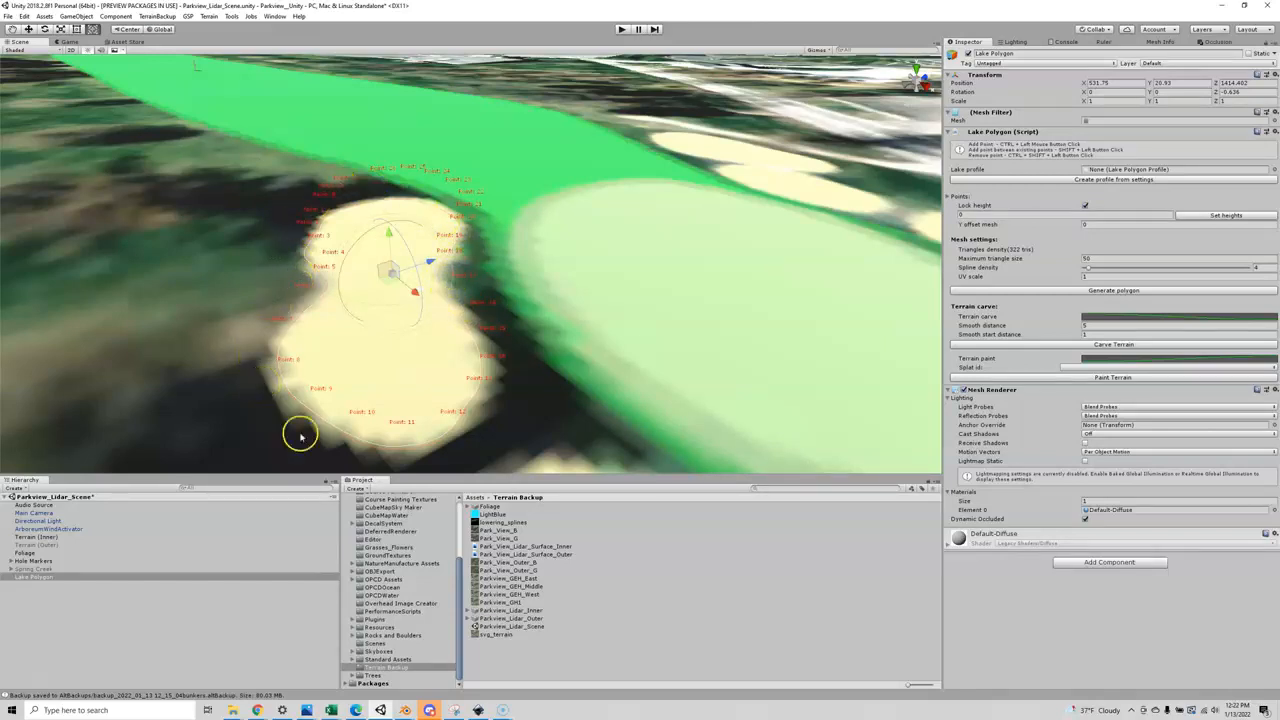
mouse_move(448, 284)
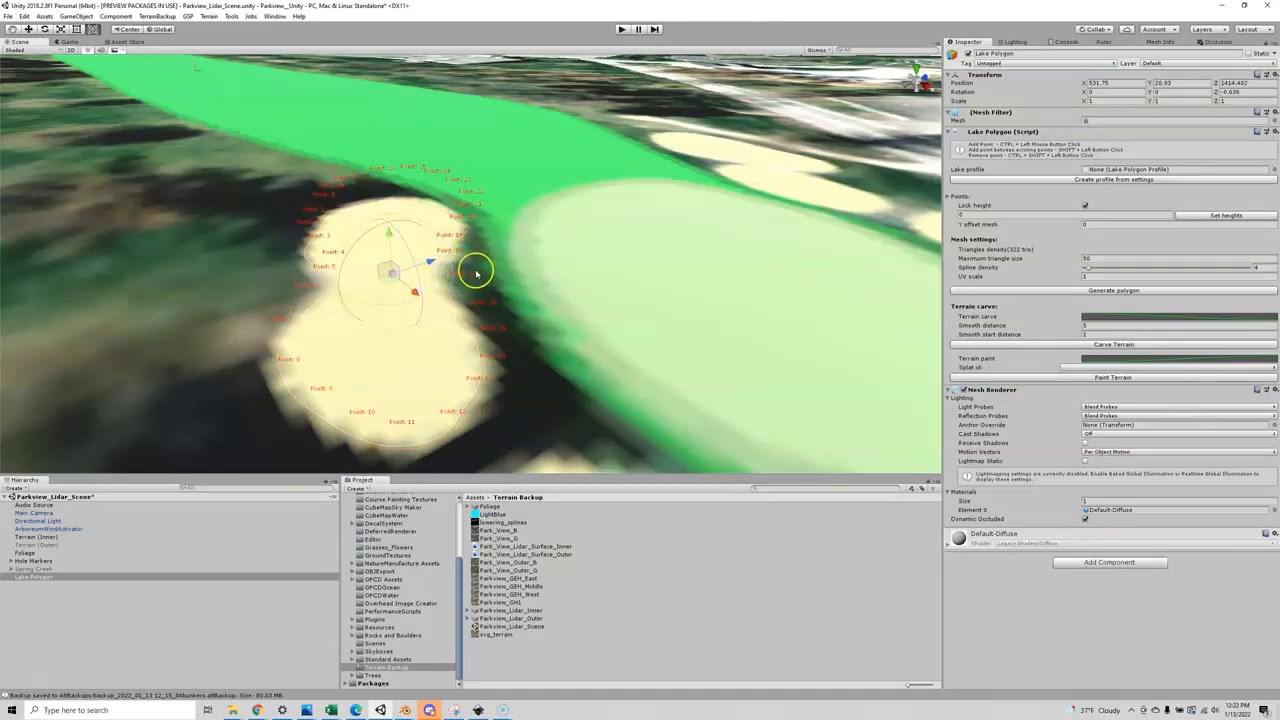
mouse_move(396, 388)
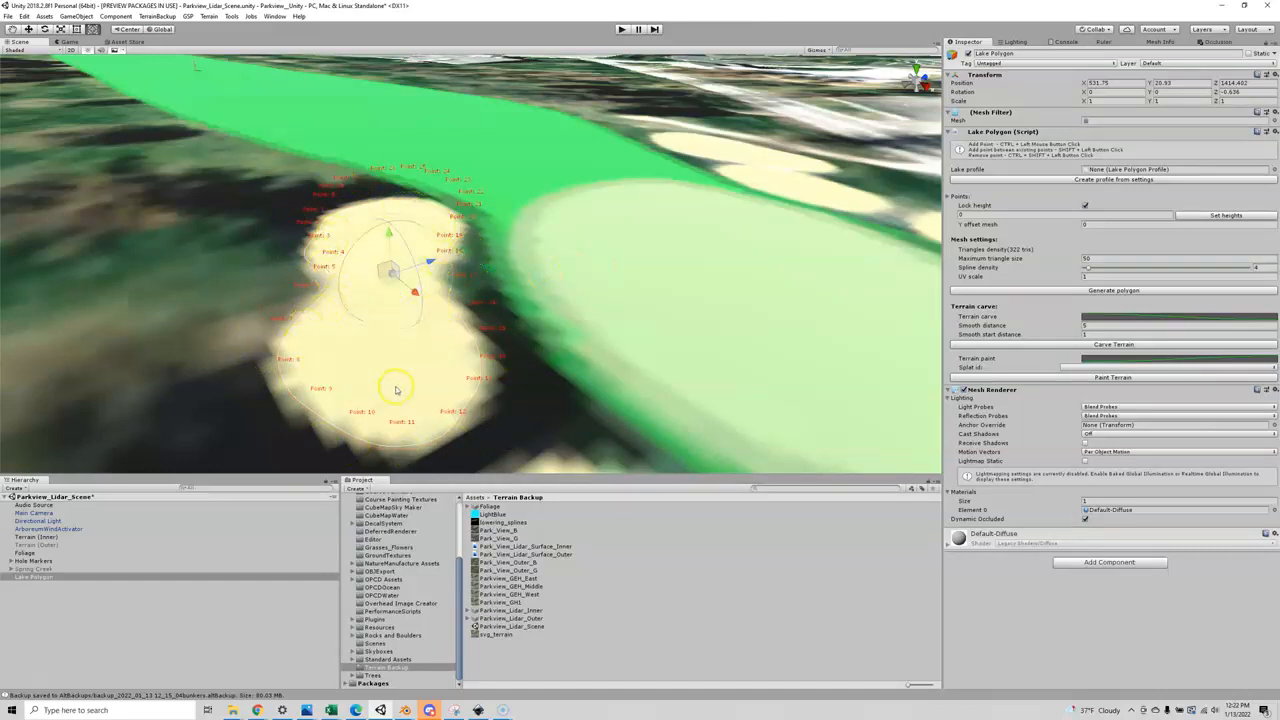
mouse_move(850, 320)
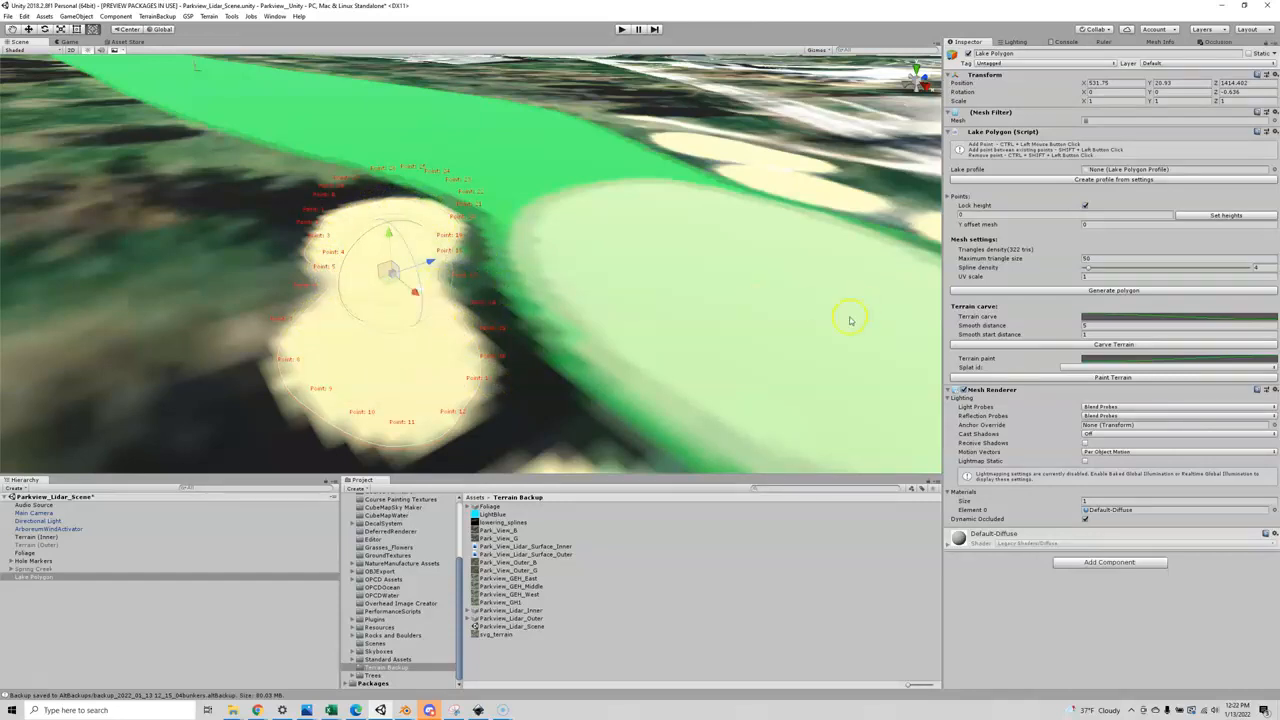
mouse_move(1098, 324)
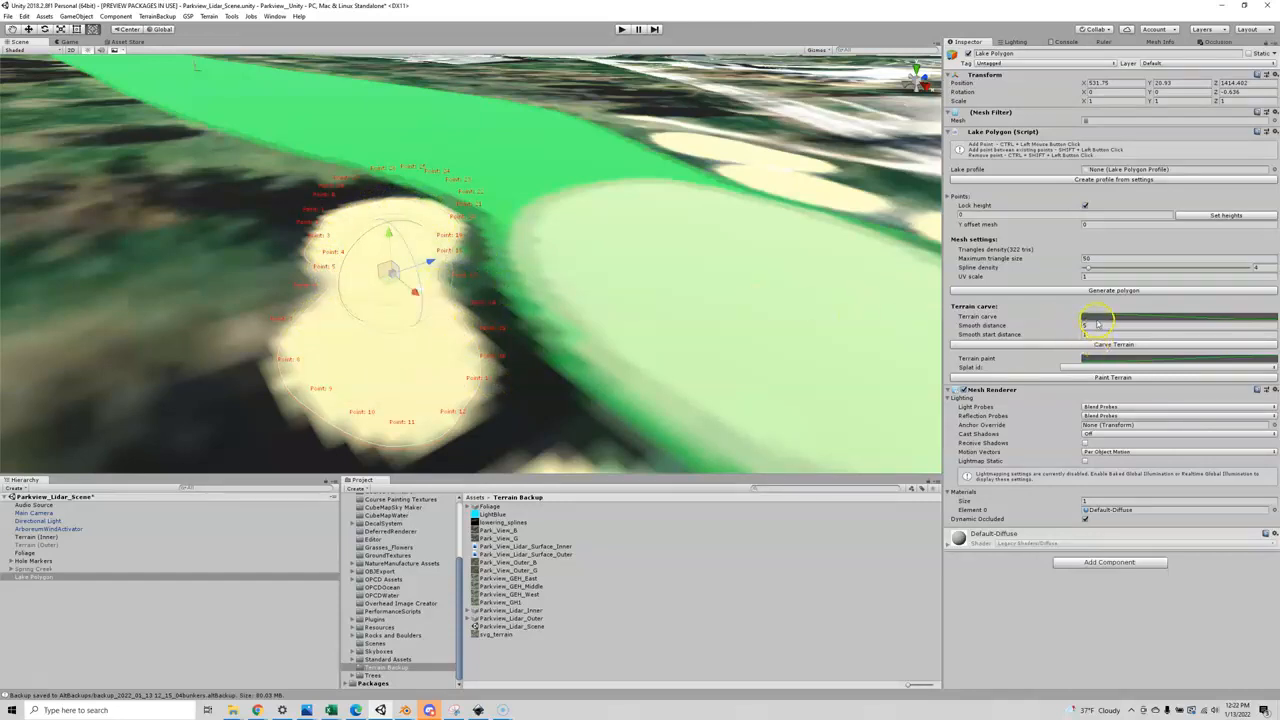
Bring up the lake polygon's terrain-carving depth curve in the Curve editor.
left_click(1104, 316)
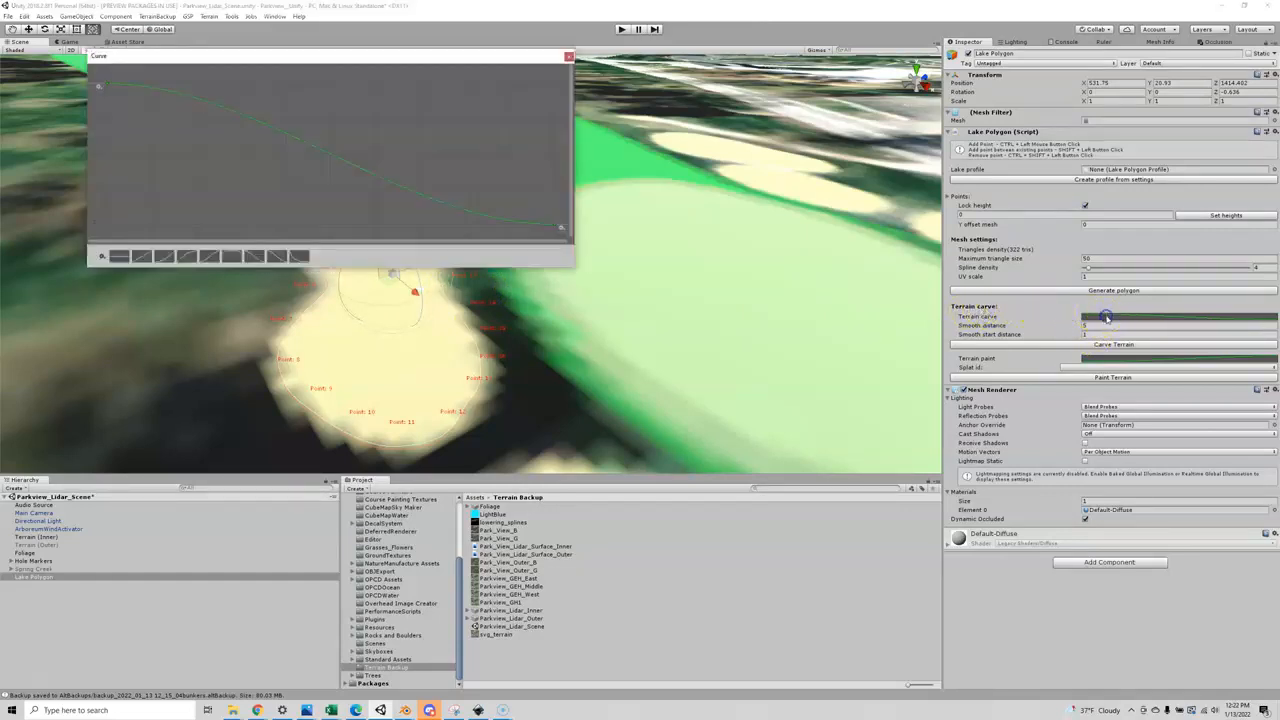
mouse_move(364, 124)
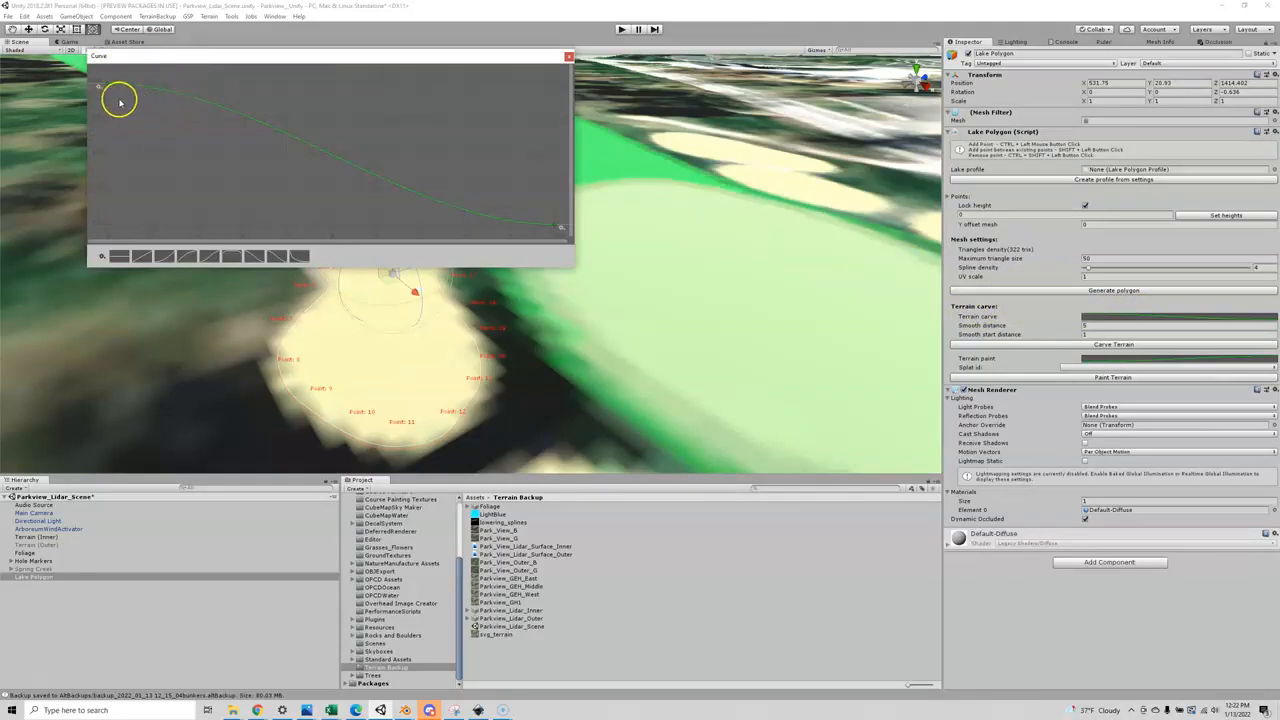
mouse_move(140, 140)
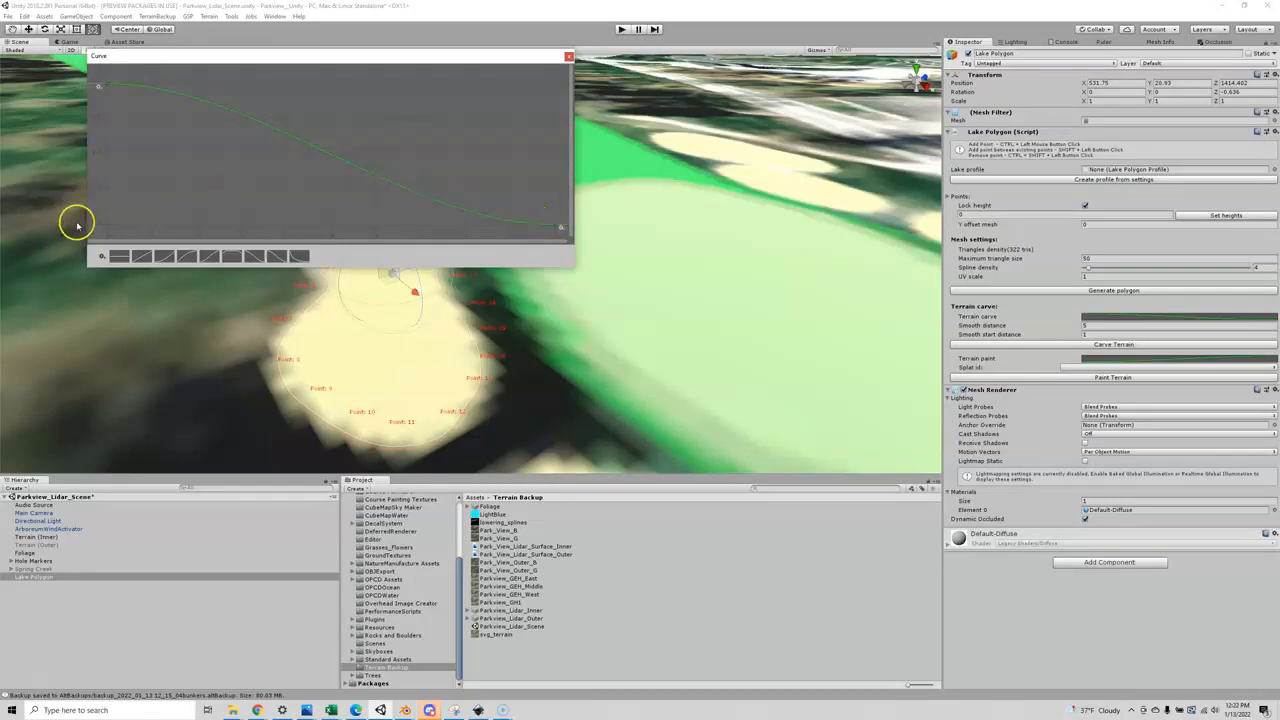
mouse_move(104, 226)
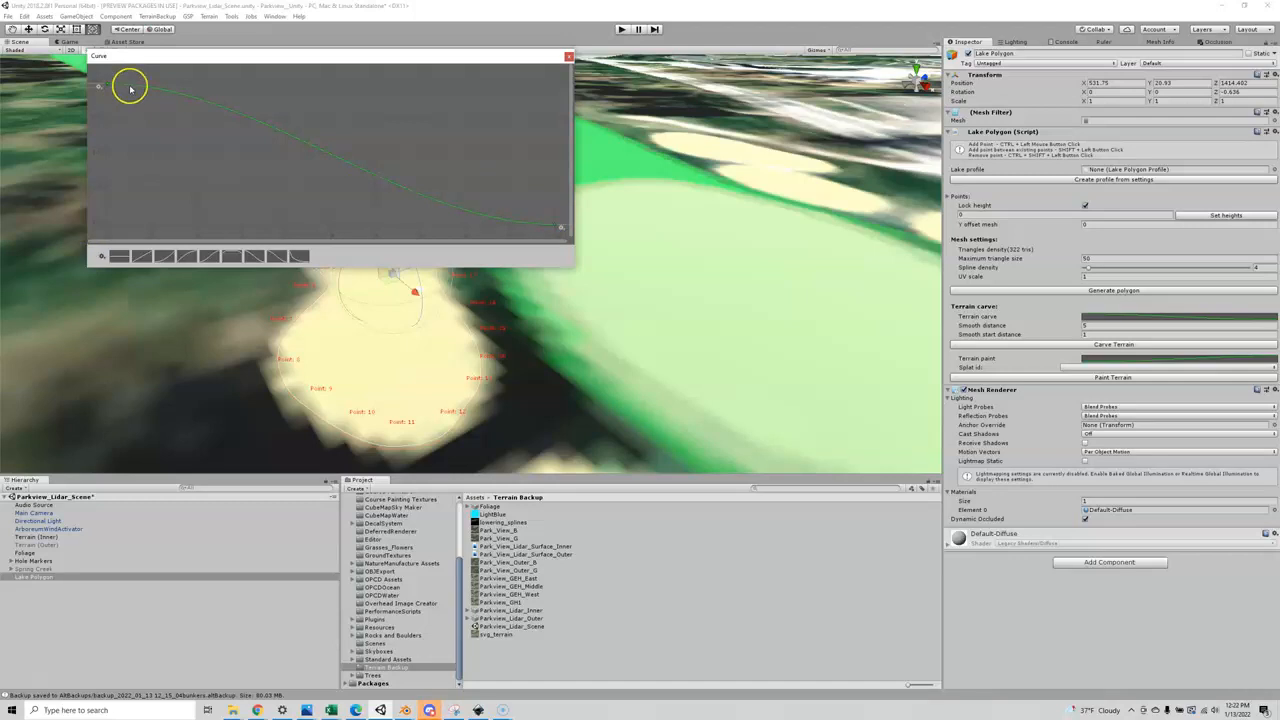
mouse_move(152, 90)
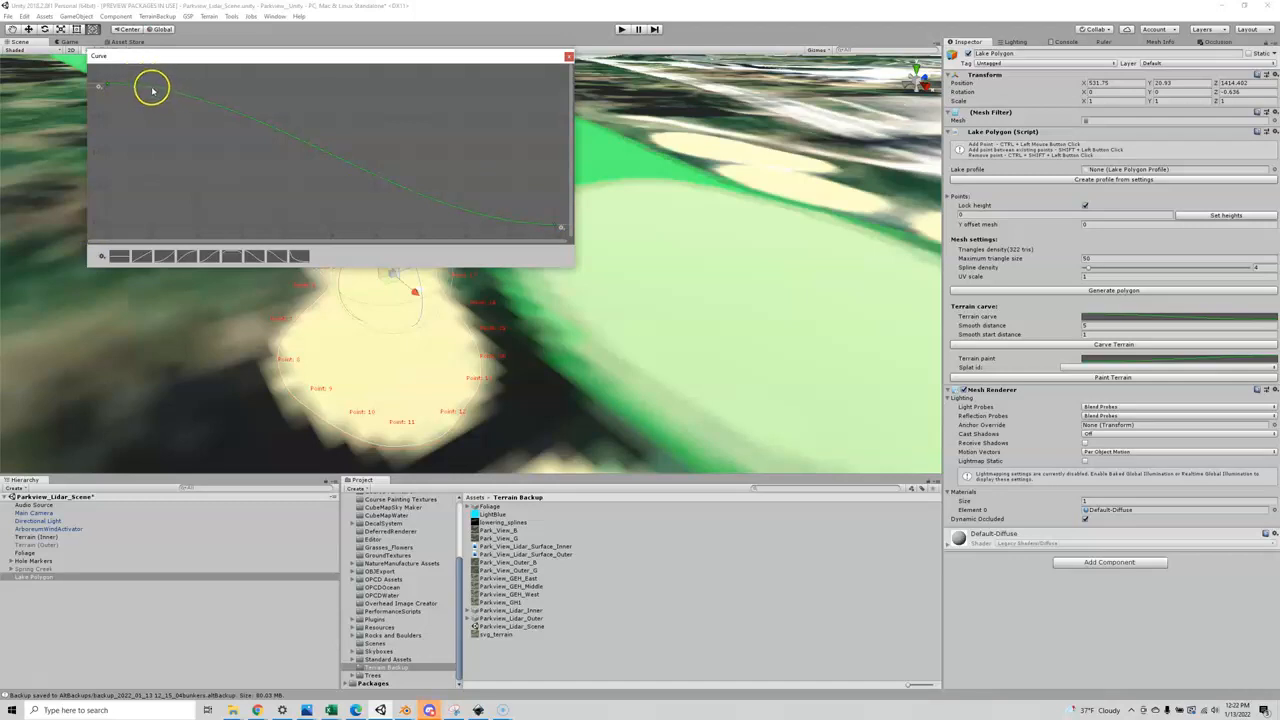
Lower the key near the curve's start so the bunker's edge drops steeply.
left_click(150, 88)
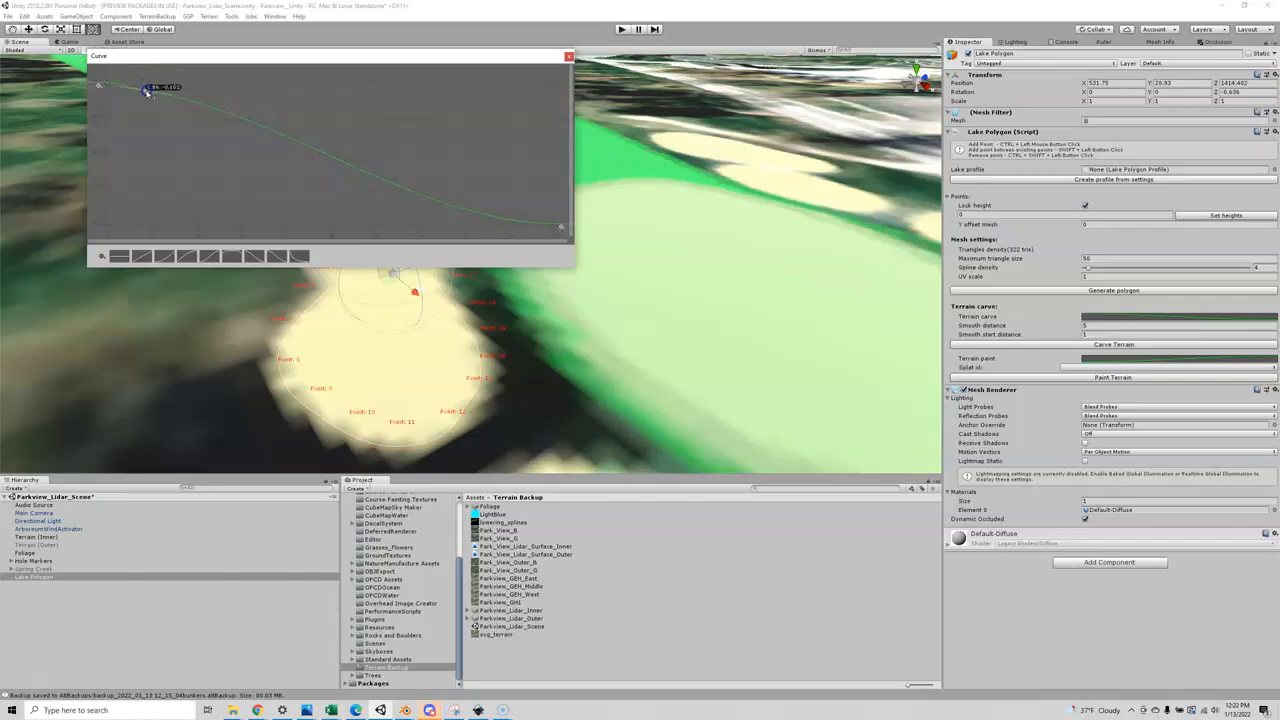
left_click_drag(148, 90, 148, 124)
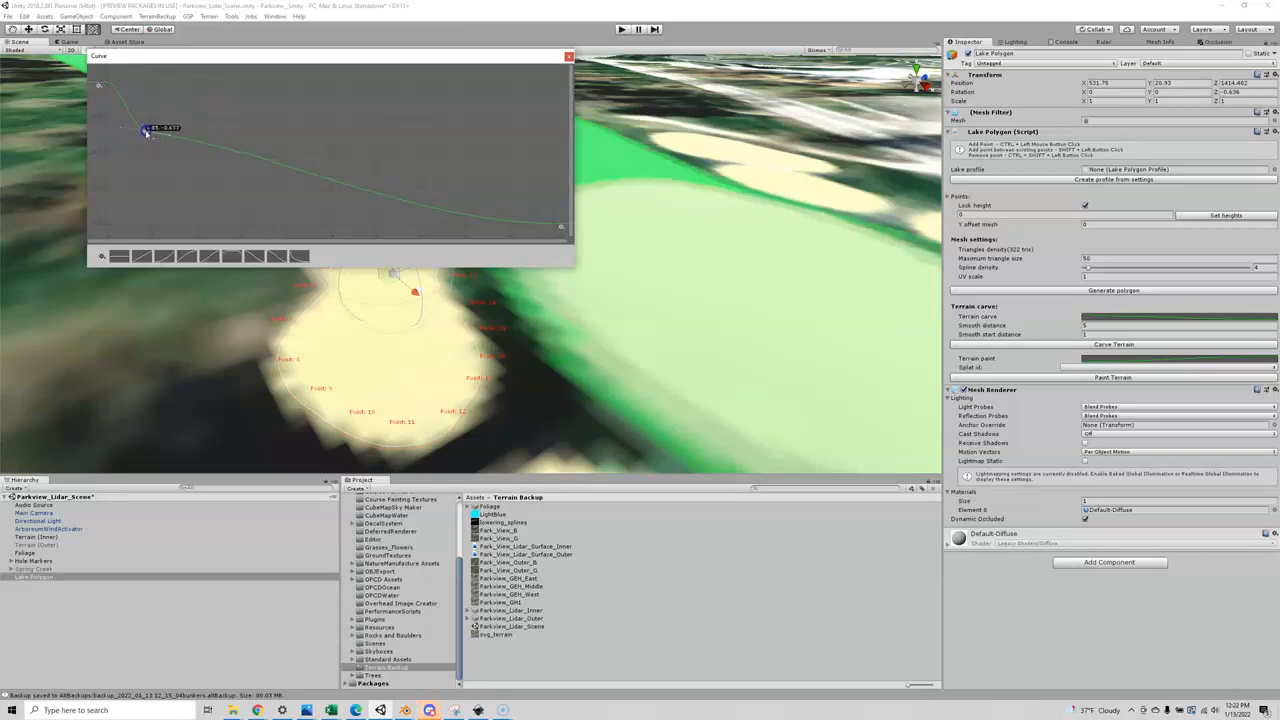
mouse_move(310, 182)
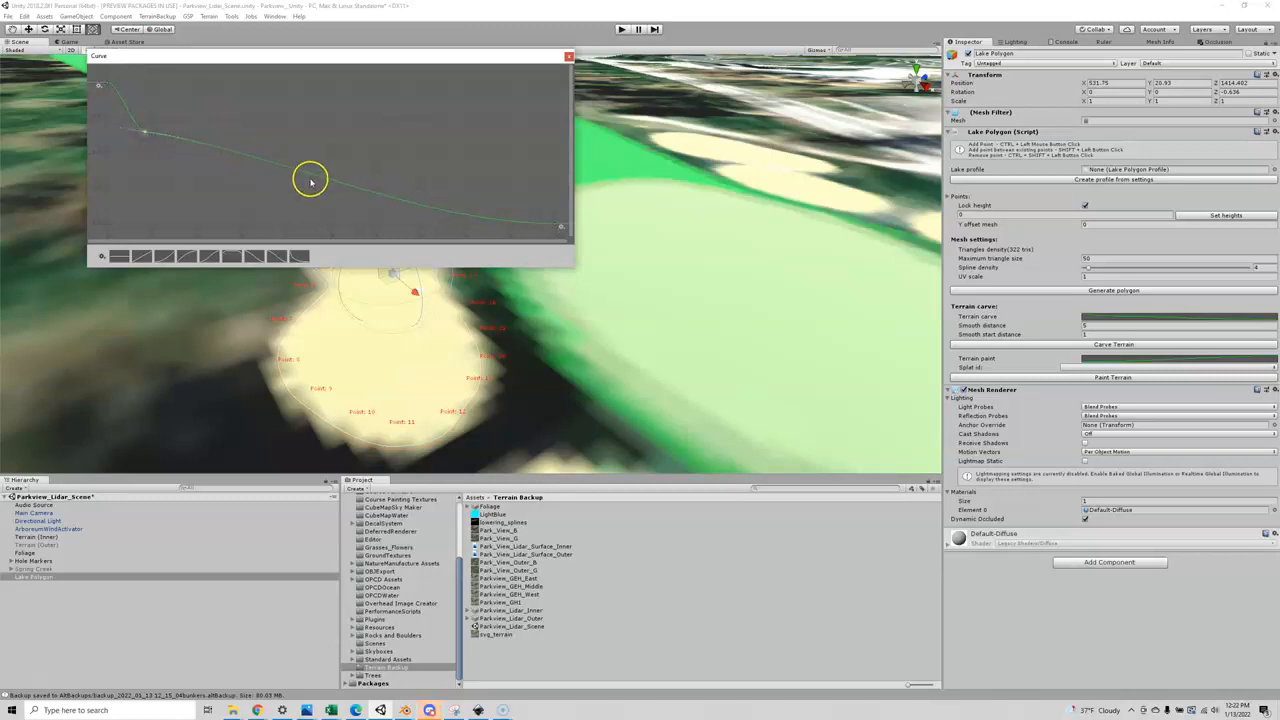
mouse_move(550, 222)
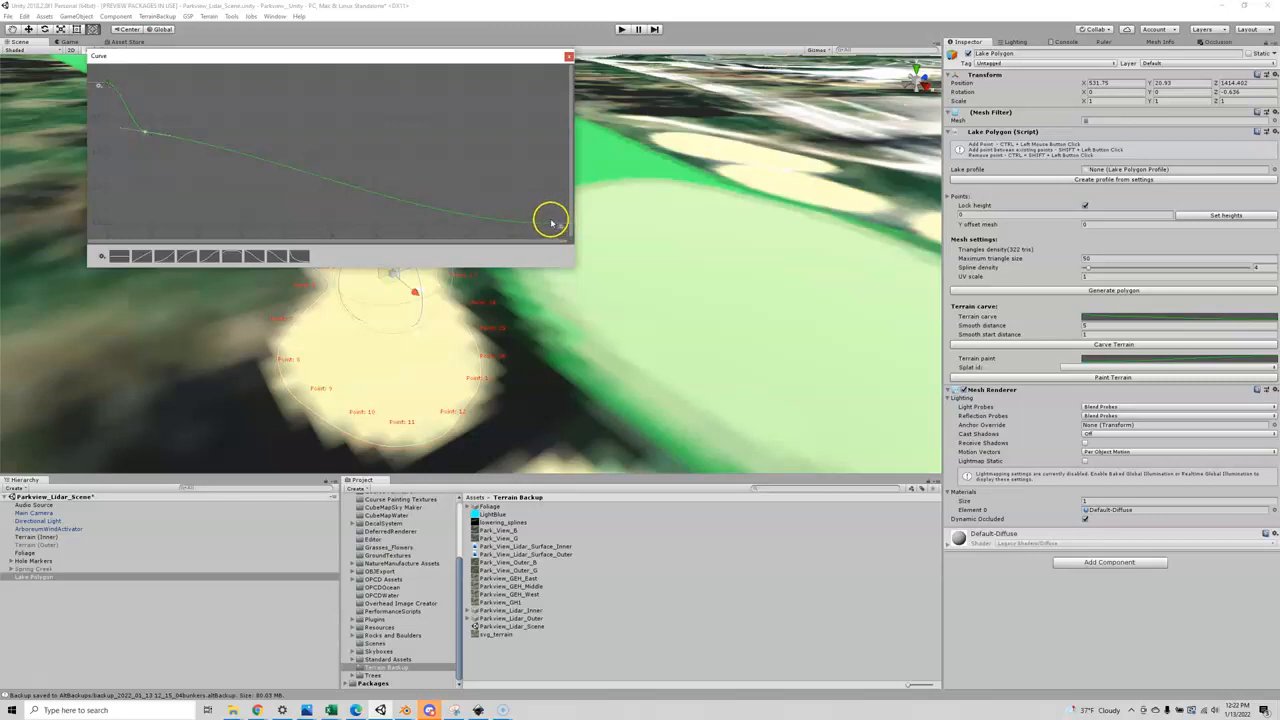
mouse_move(94, 130)
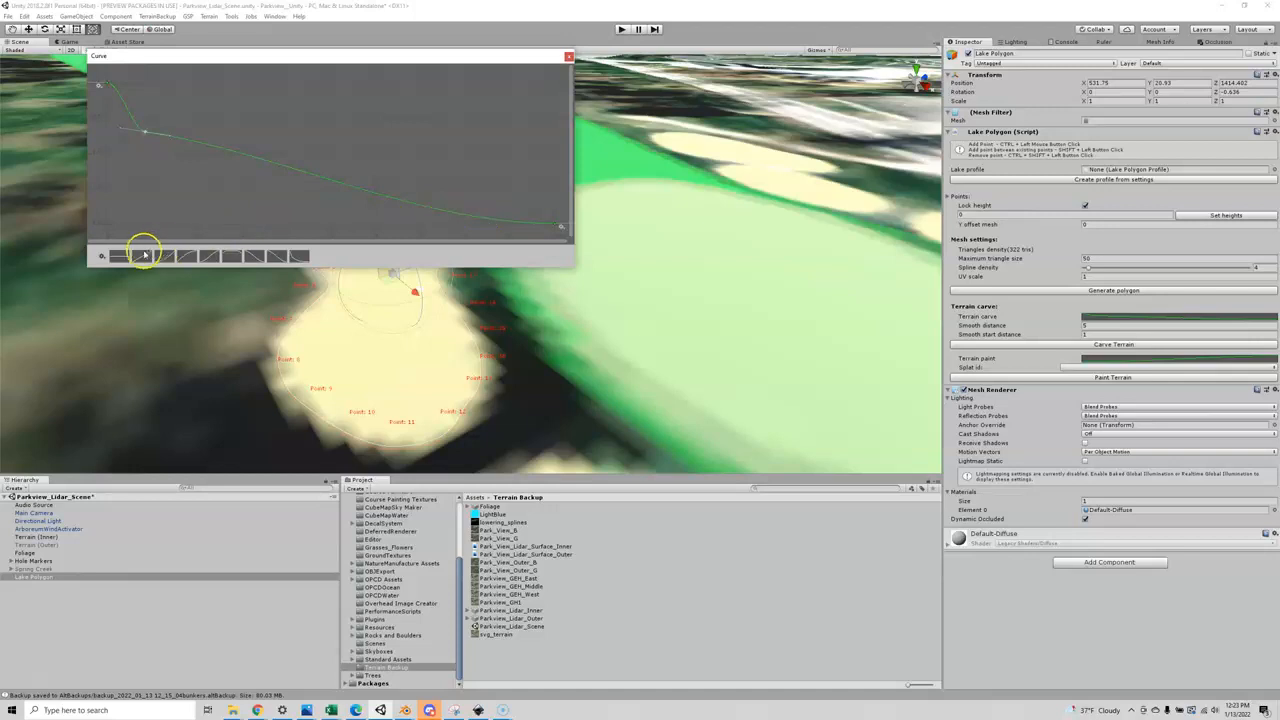
Apply a preset curve shape giving a sharp edge drop into a flat floor, then leave the curve editor.
left_click(144, 256)
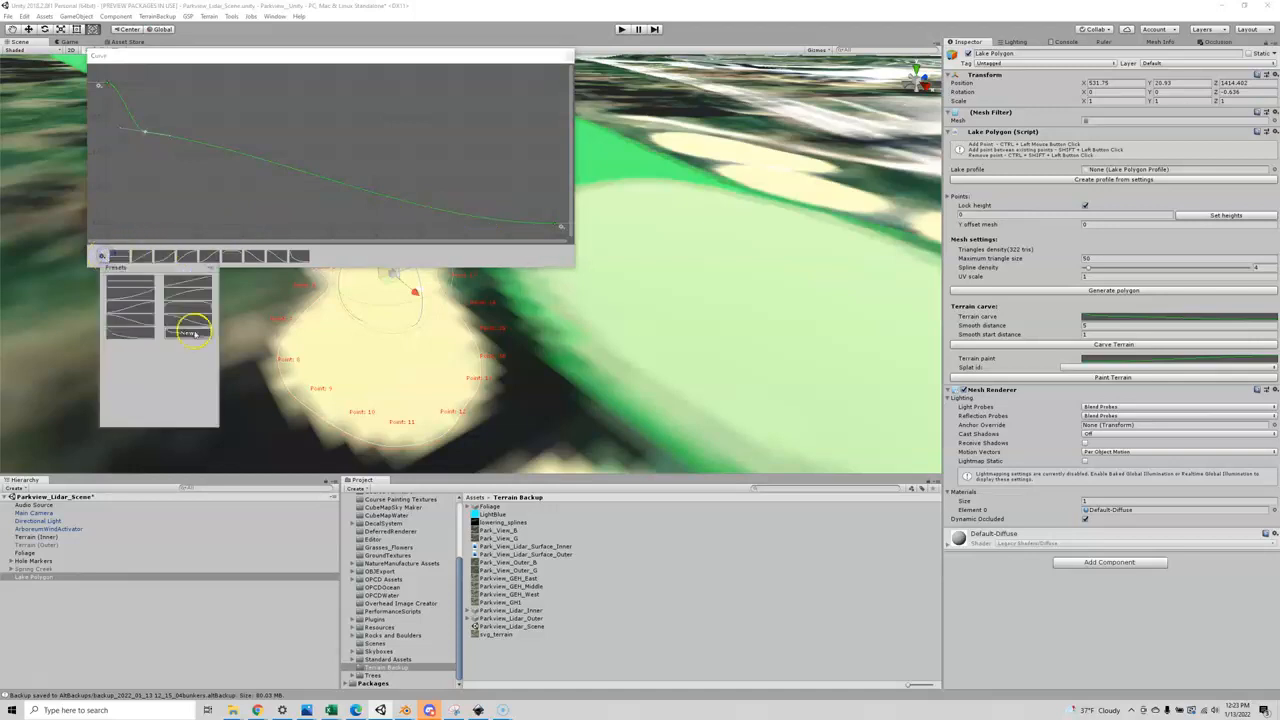
mouse_move(190, 332)
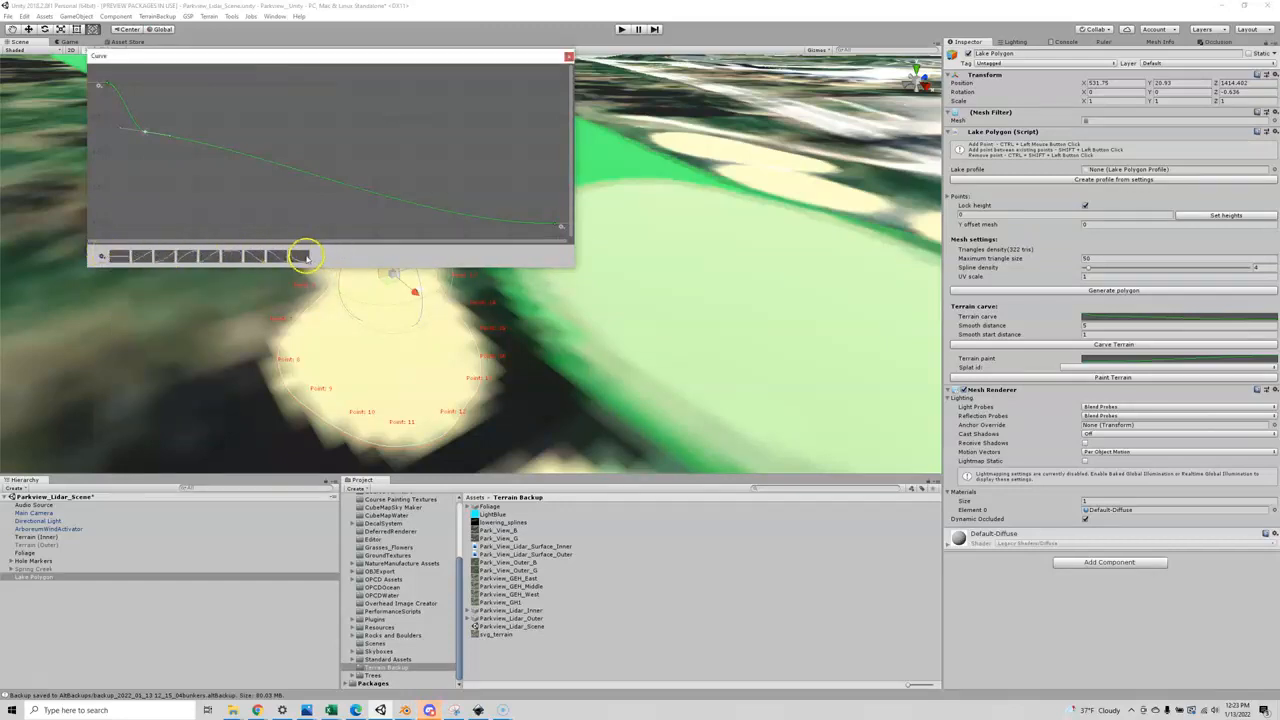
left_click(302, 256)
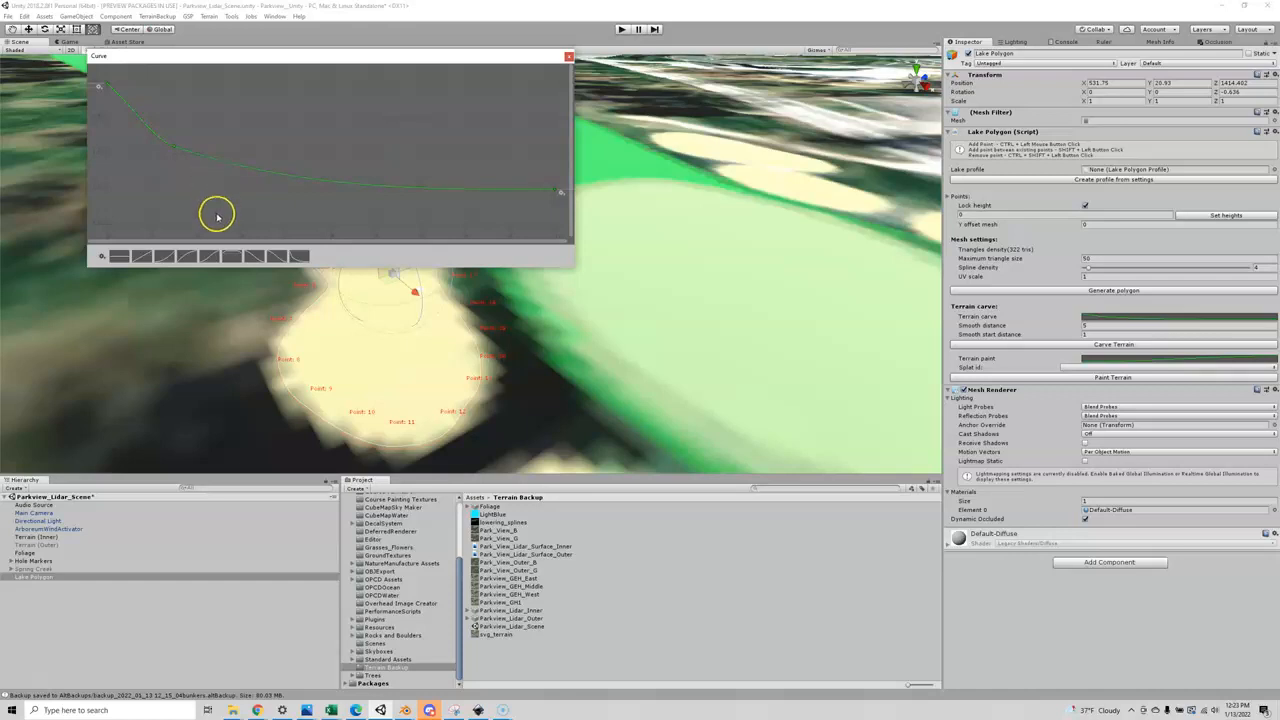
mouse_move(176, 70)
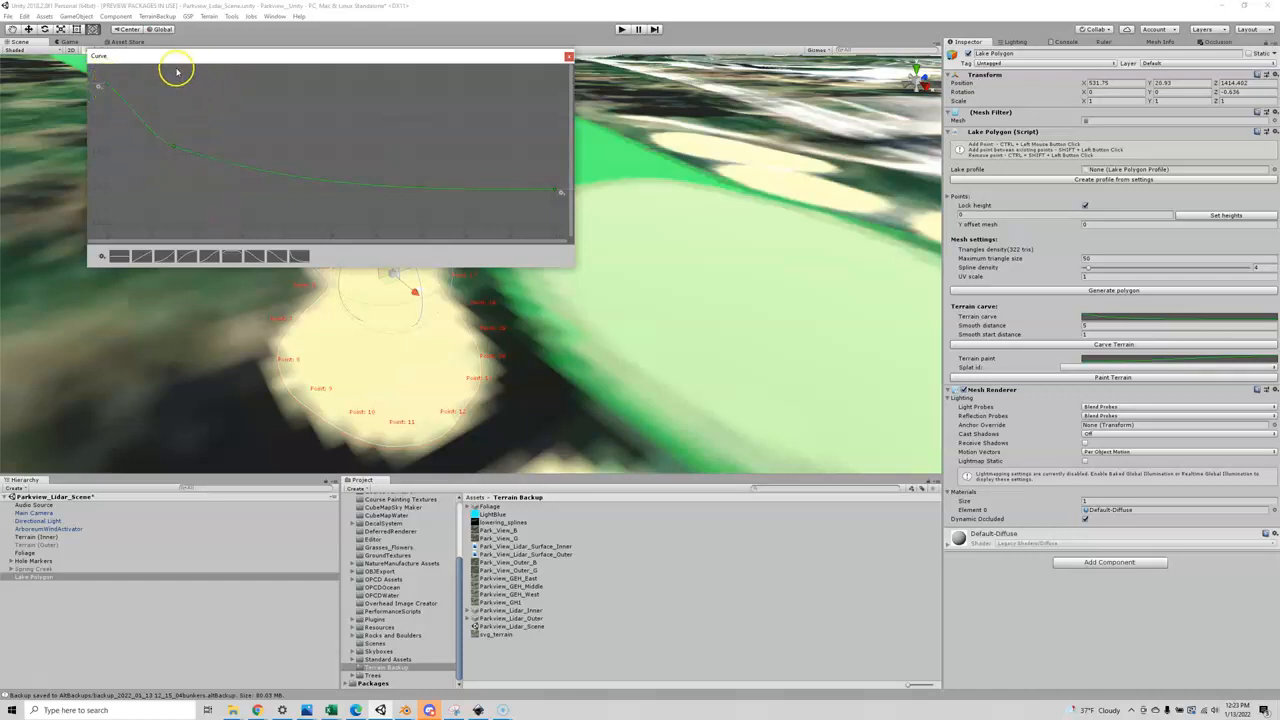
mouse_move(400, 184)
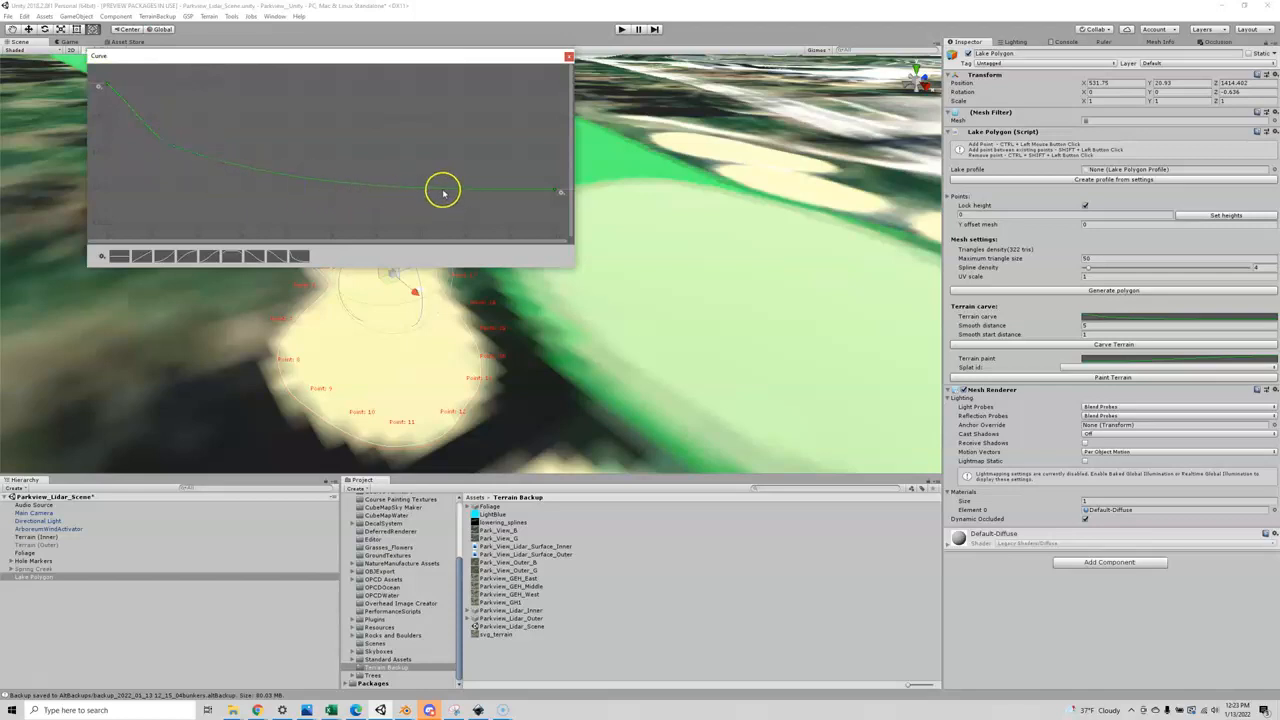
left_click(298, 256)
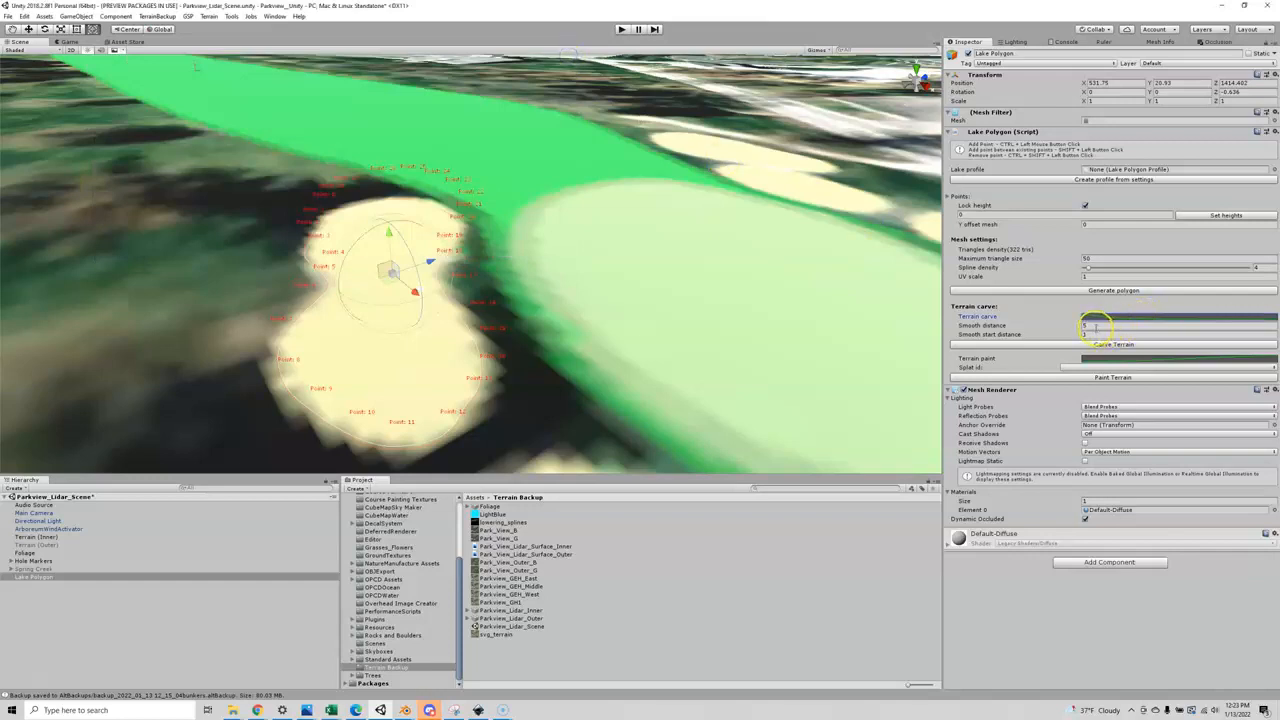
Enter a new Smooth distance value for the lake polygon's terrain carve.
left_click(1180, 324)
type("1.5")
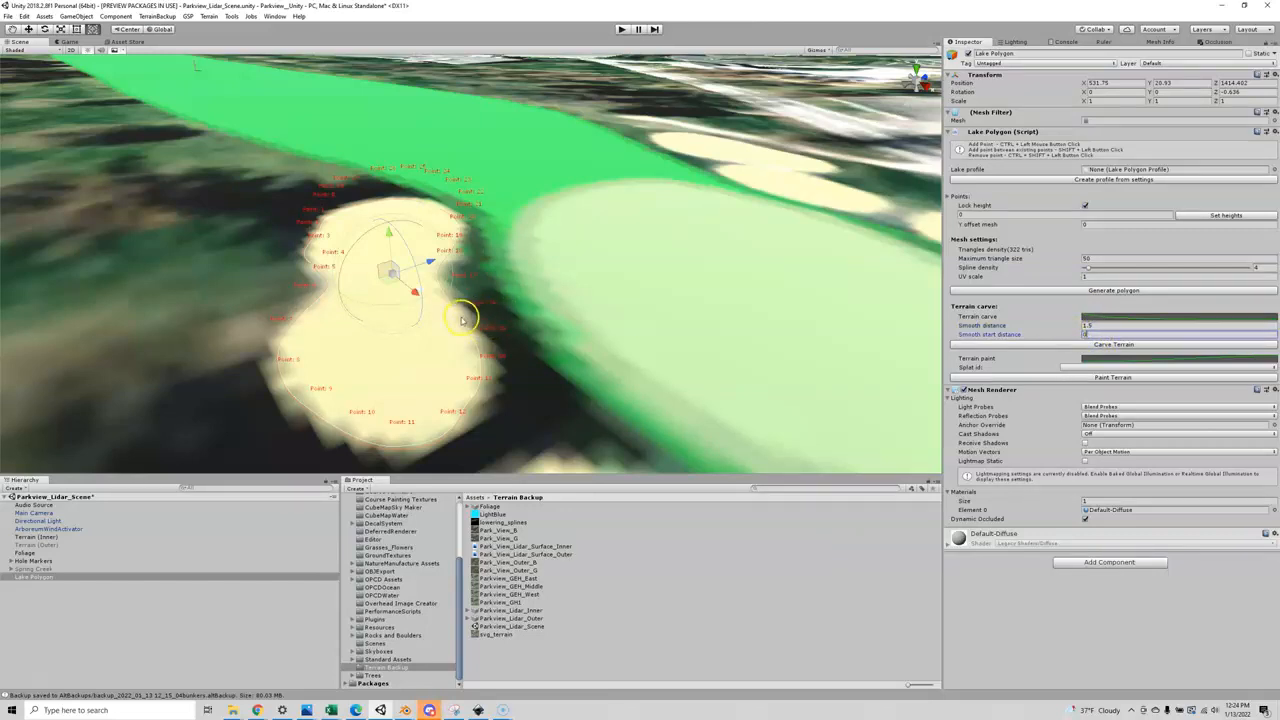
Carve the bunker hollow into the terrain with the lake polygon's Carve Terrain.
left_click(1112, 344)
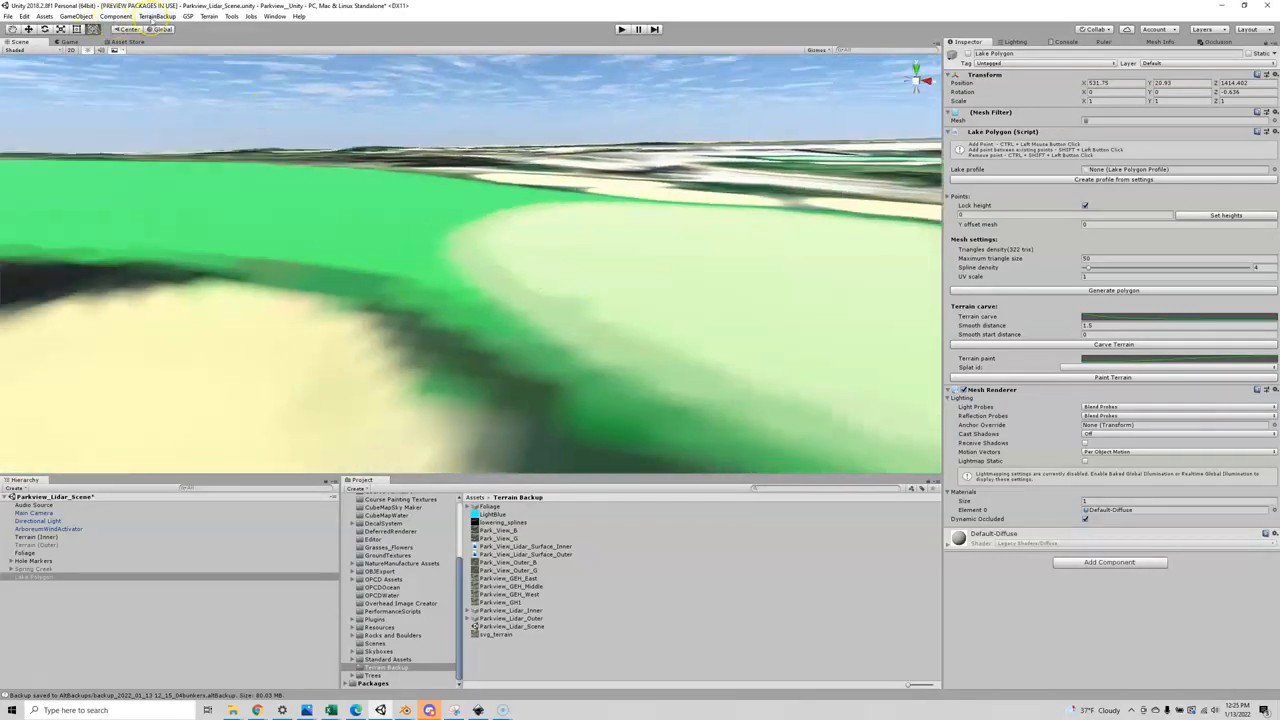
Show the terrain backup menu with Create and Restore backup terrain options.
left_click(156, 16)
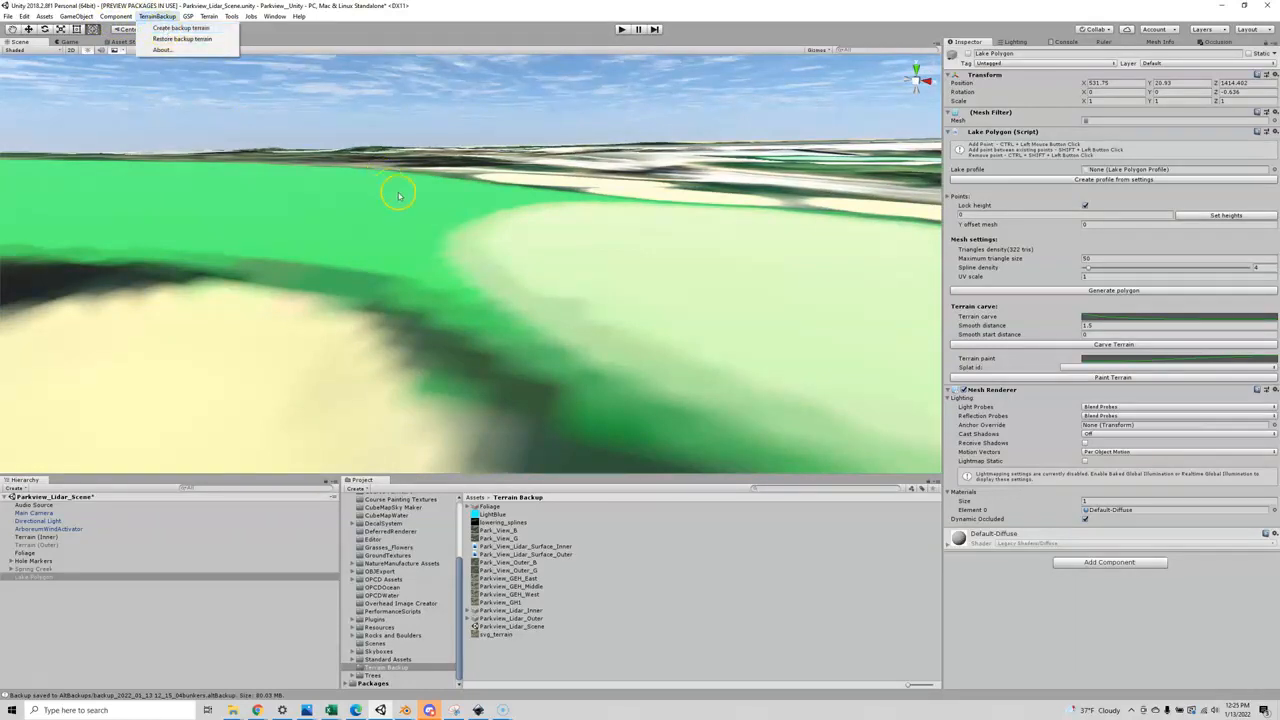
mouse_move(692, 232)
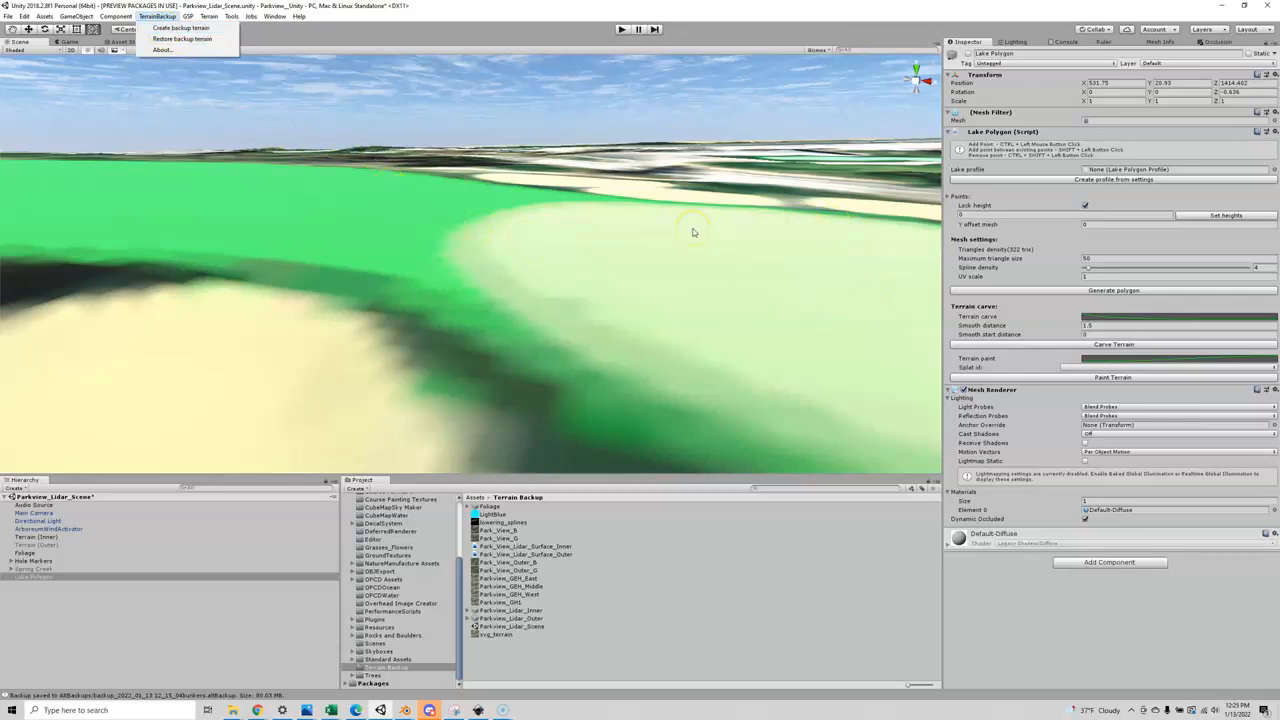
mouse_move(616, 268)
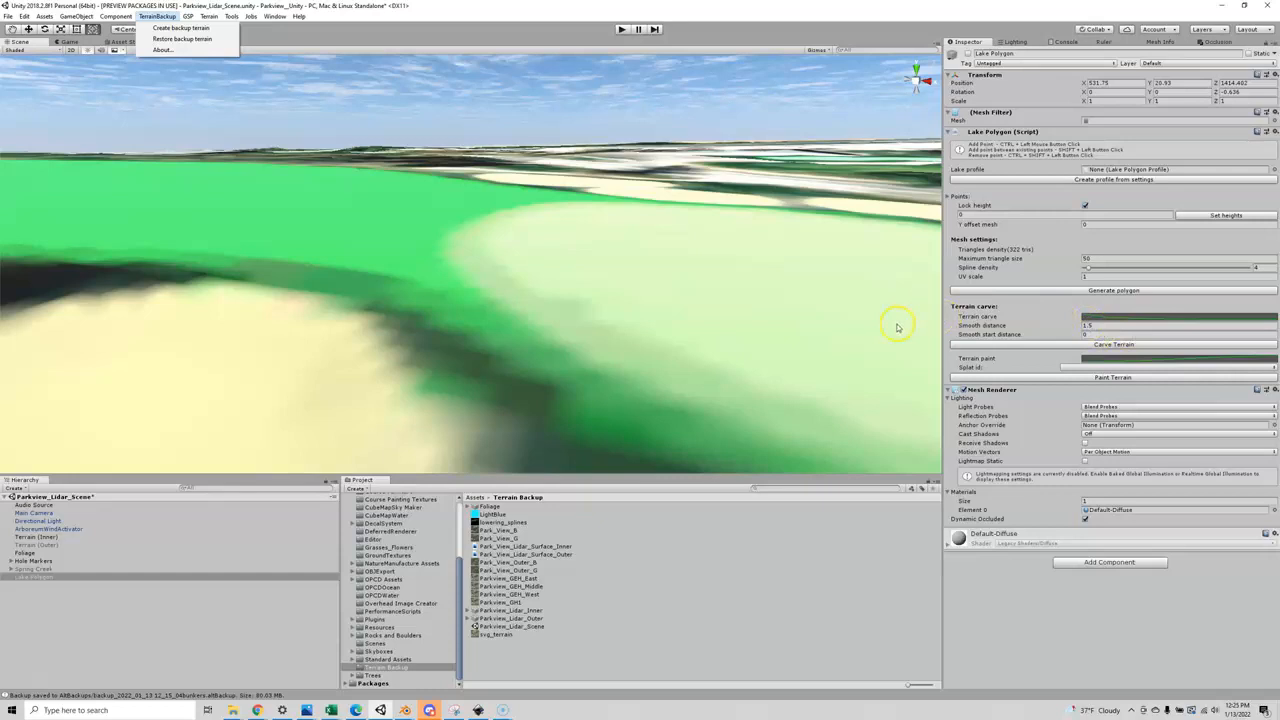
mouse_move(300, 160)
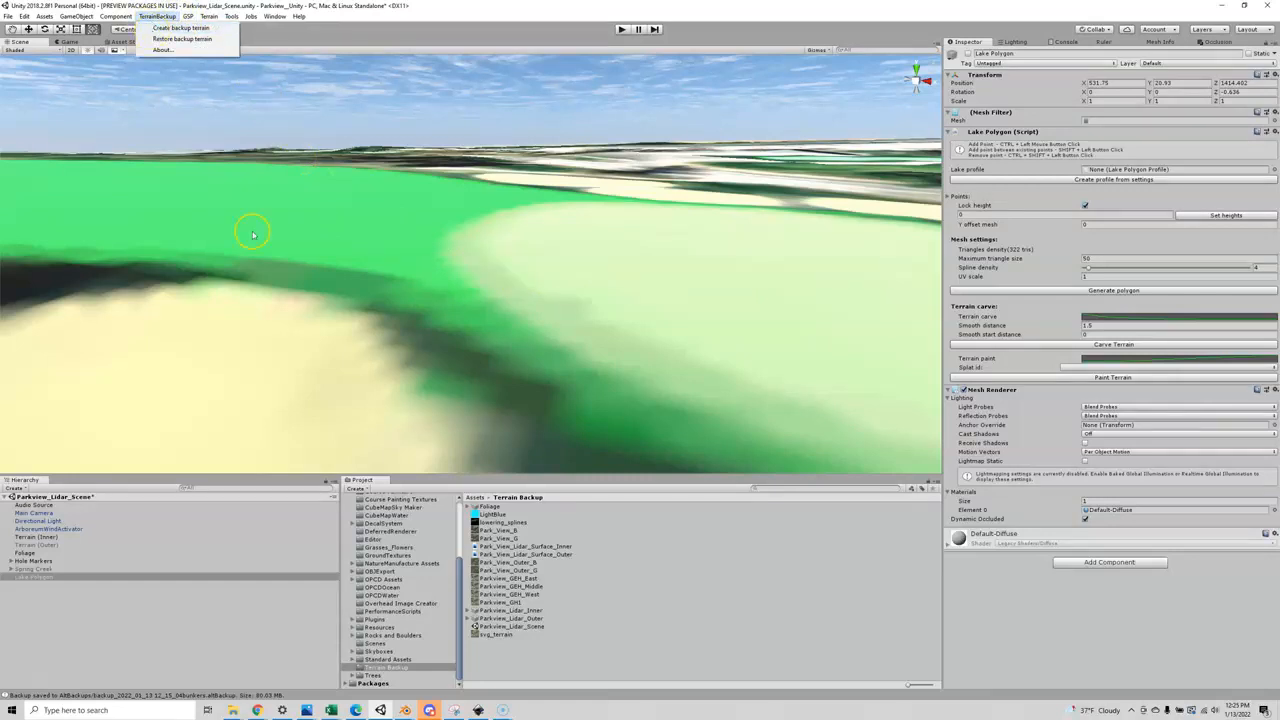
mouse_move(390, 350)
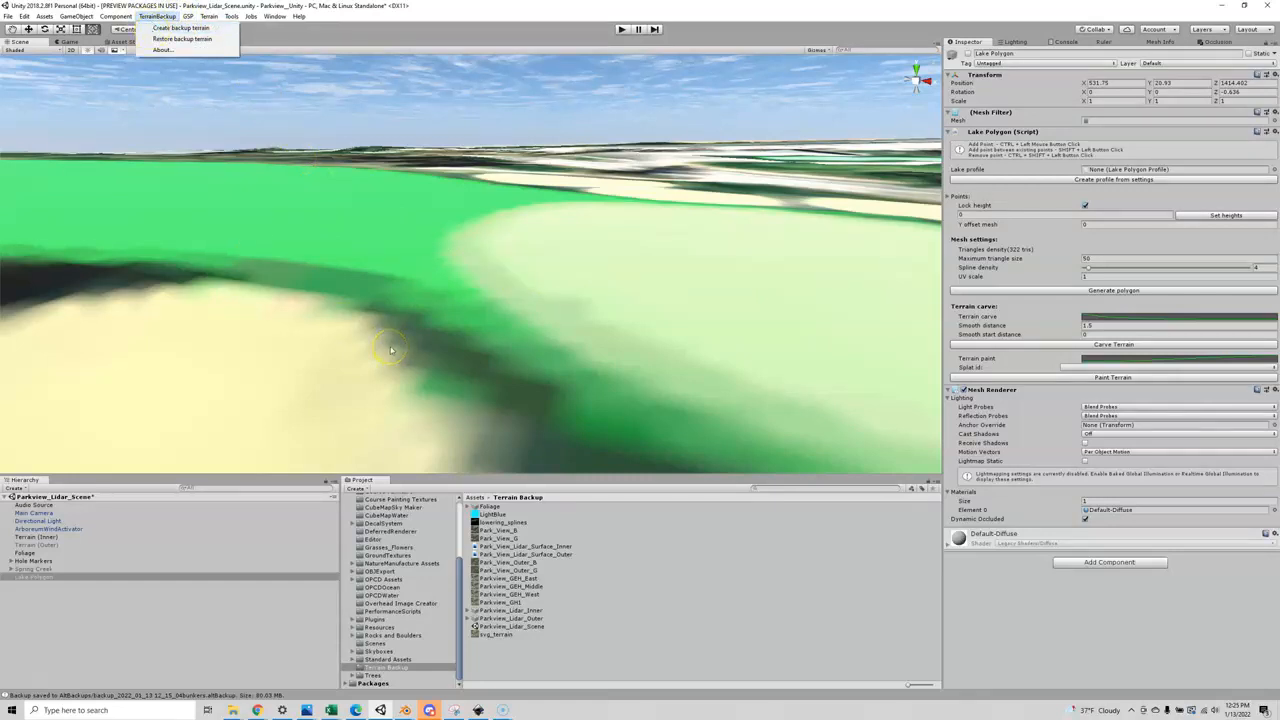